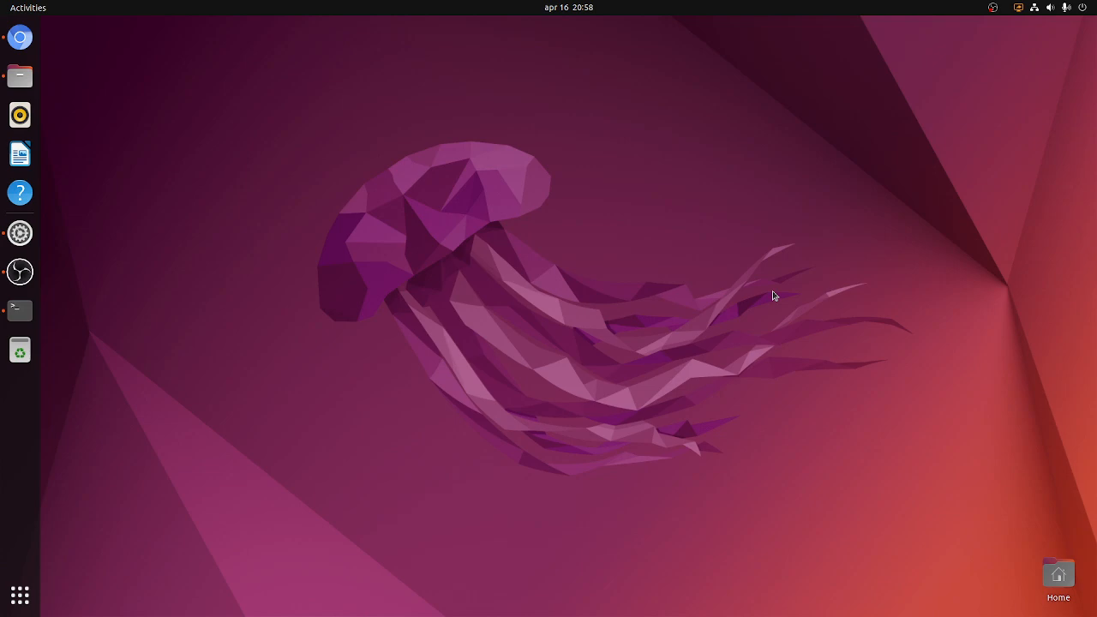
pyautogui.moveTo(82, 278)
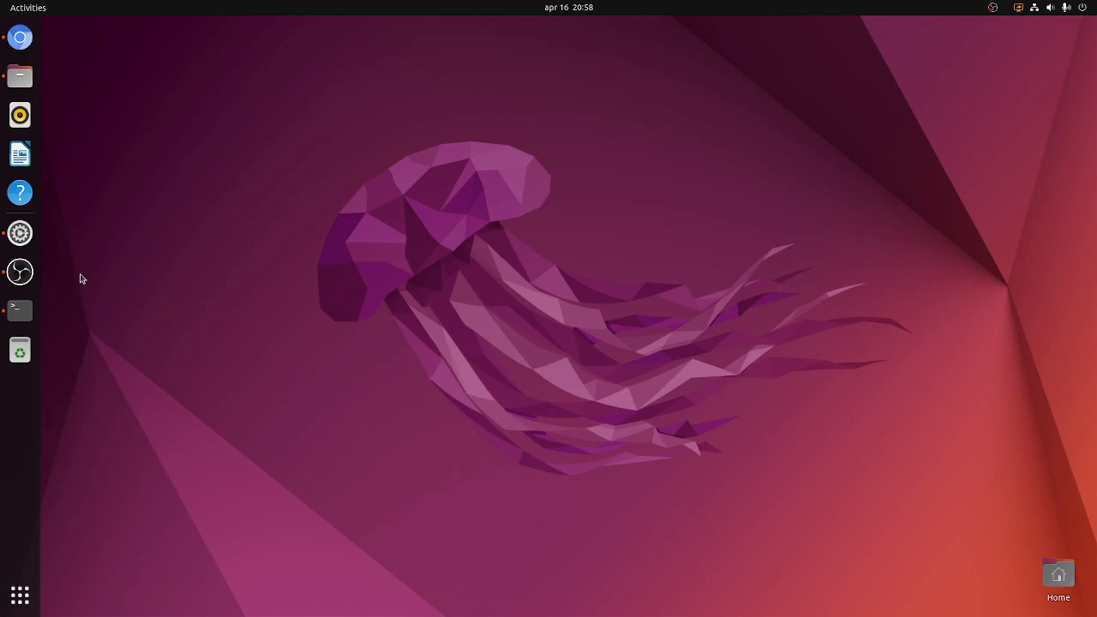
pyautogui.moveTo(261, 377)
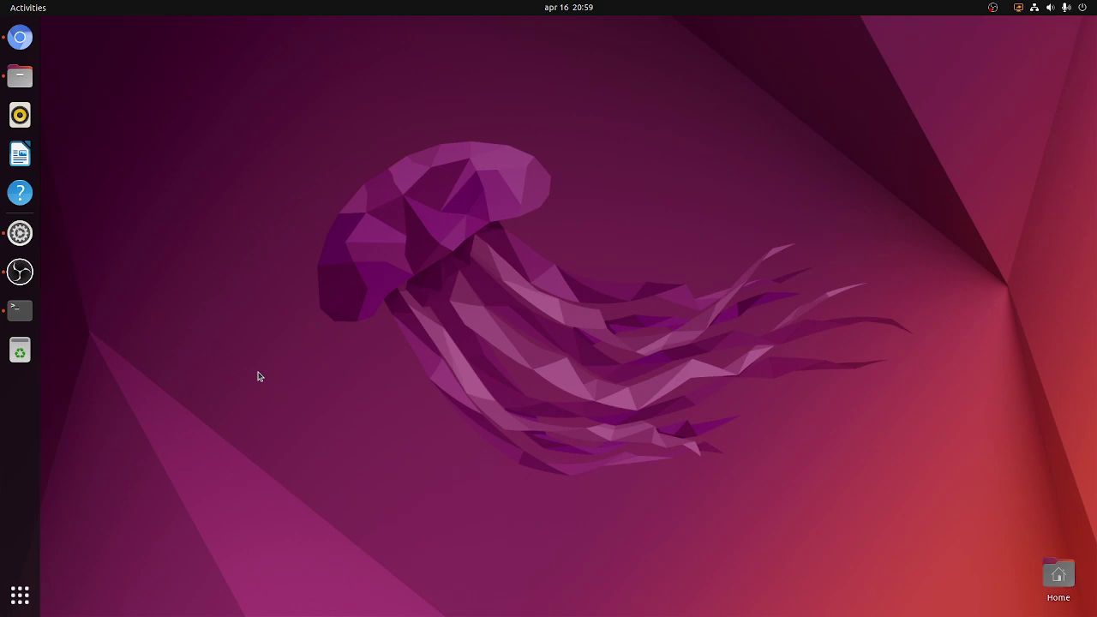
# Bring Chromium forward on the ubuntu-rockchip repo and review its file list and README.
pyautogui.click(19, 38)
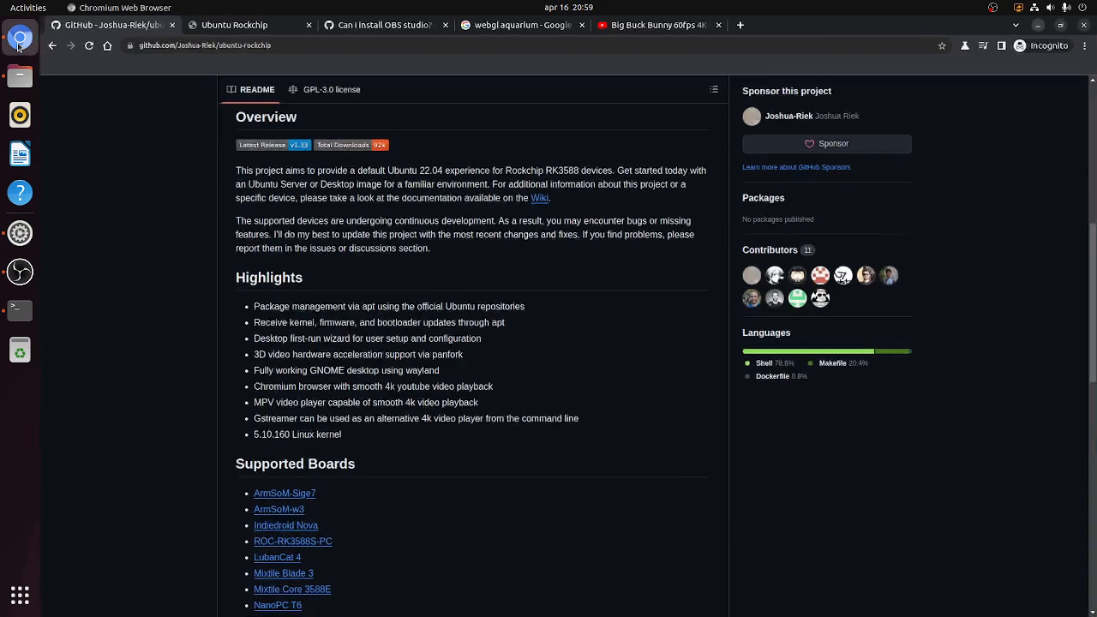
pyautogui.scroll(3)
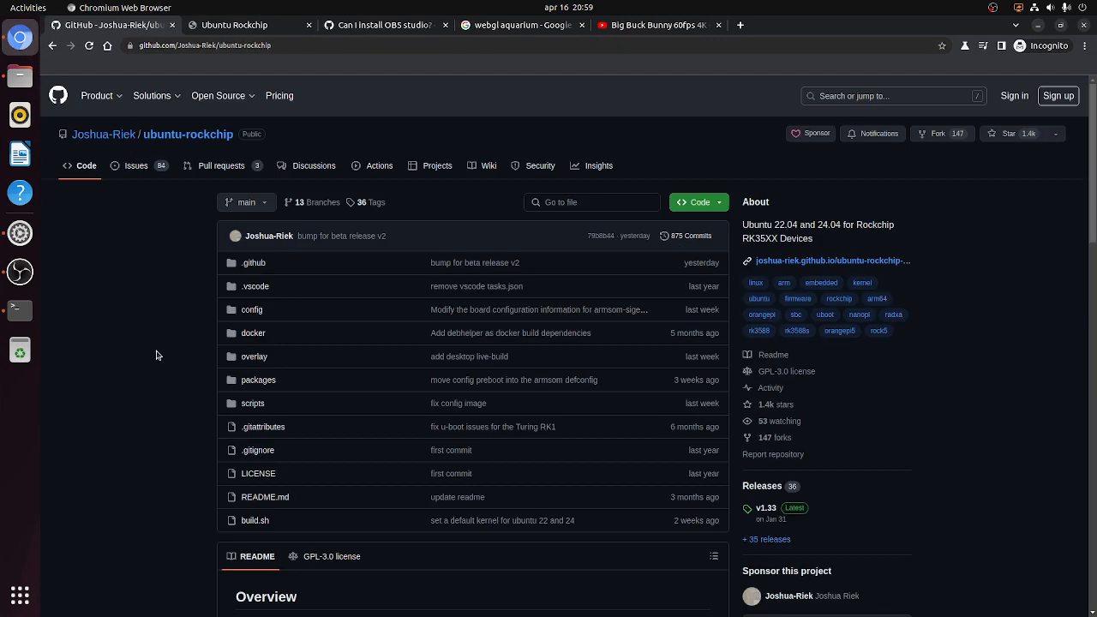
pyautogui.moveTo(230, 434)
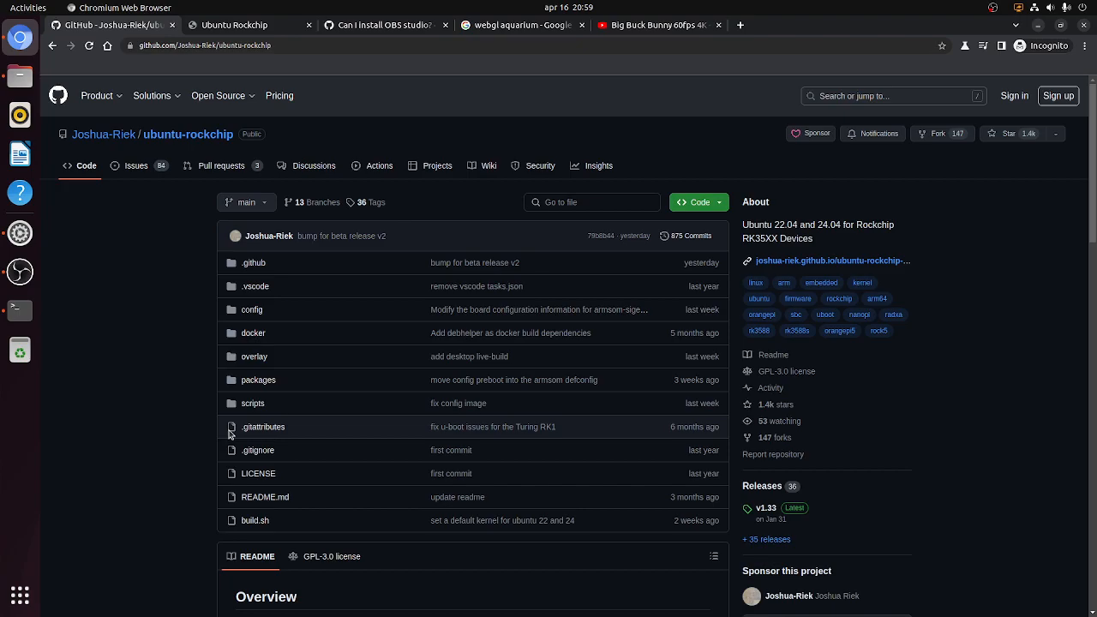
pyautogui.moveTo(192, 432)
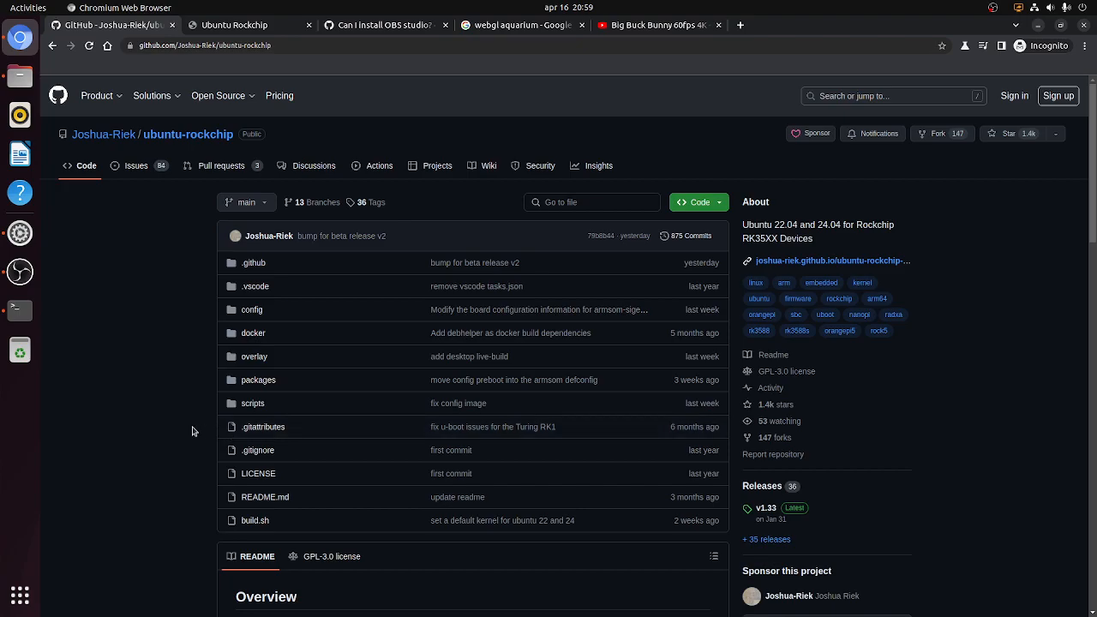
pyautogui.scroll(-3)
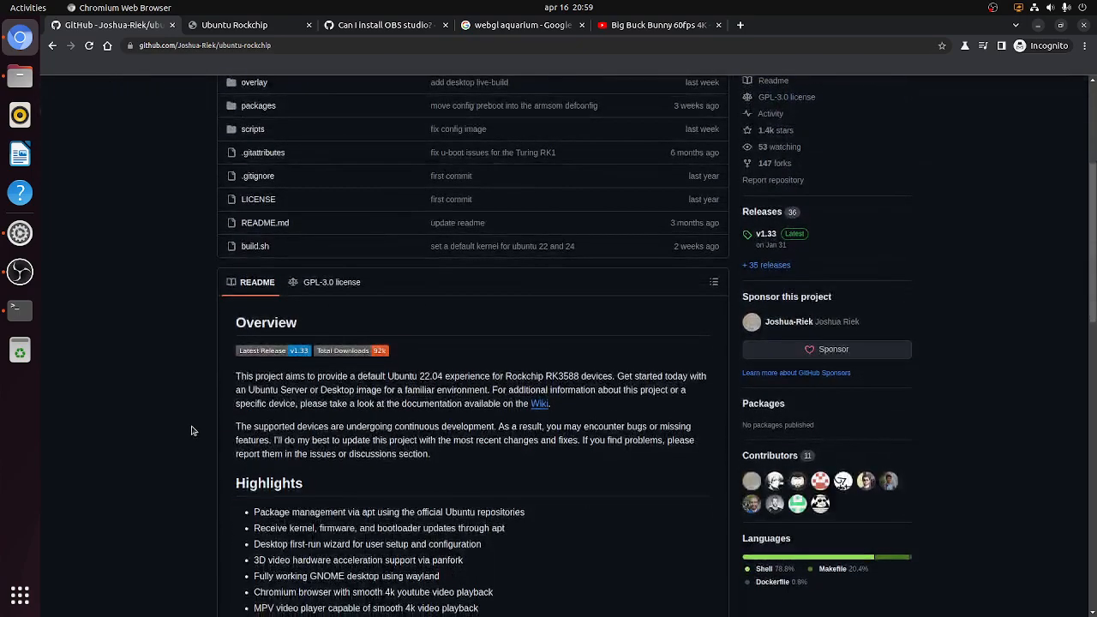
pyautogui.moveTo(761, 212)
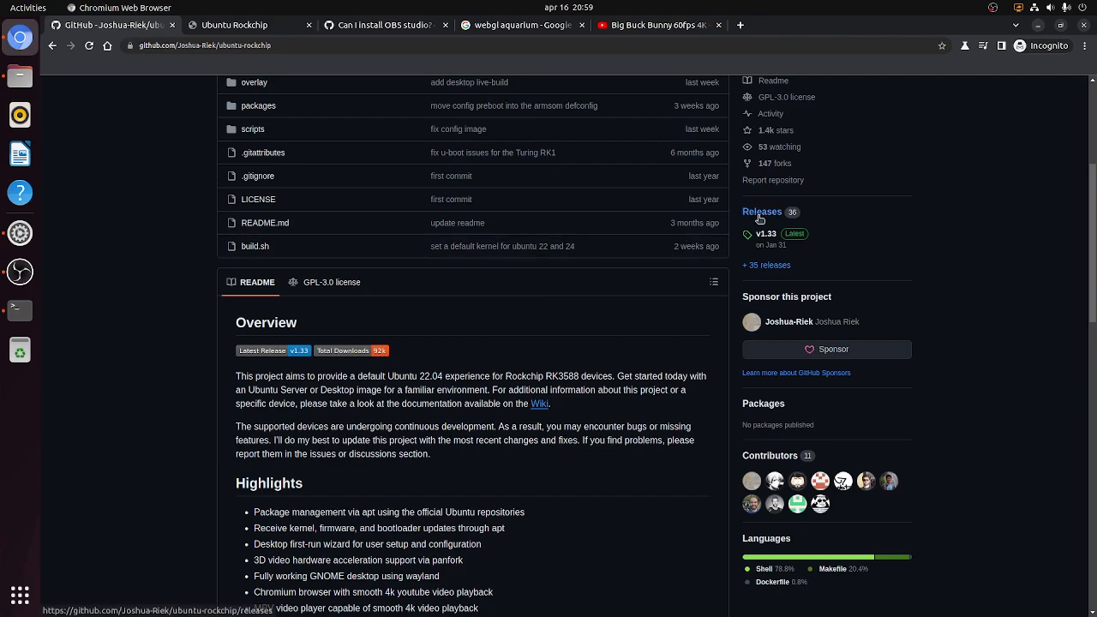
# Show the Releases list with the v2.0.0-beta pre-release and browse the v1.33 assets.
pyautogui.click(760, 212)
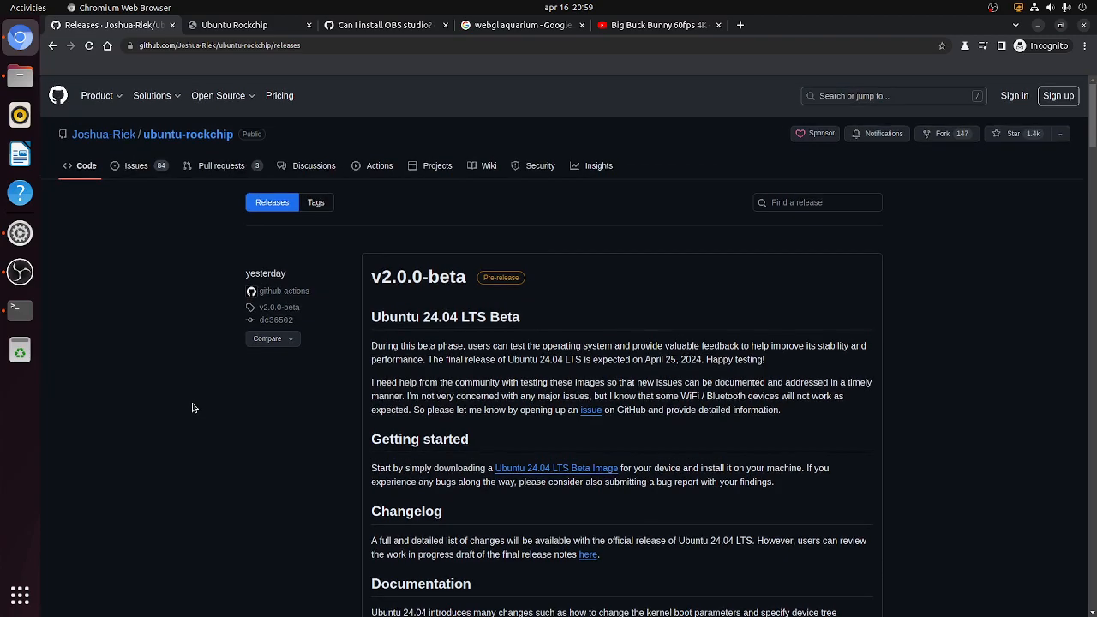
pyautogui.scroll(-3)
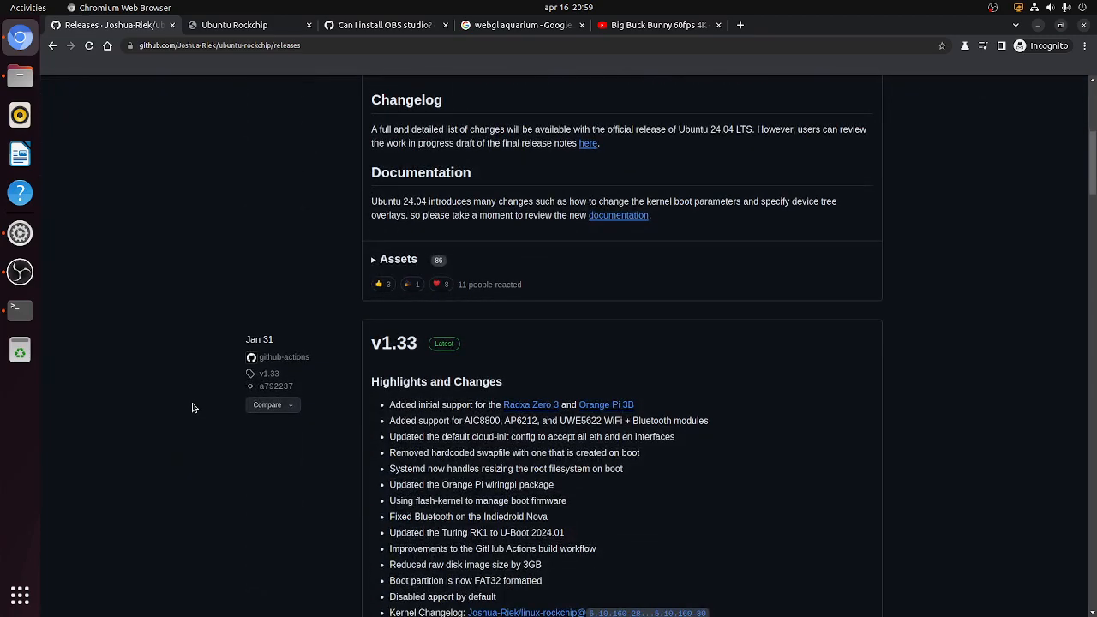
pyautogui.scroll(-3)
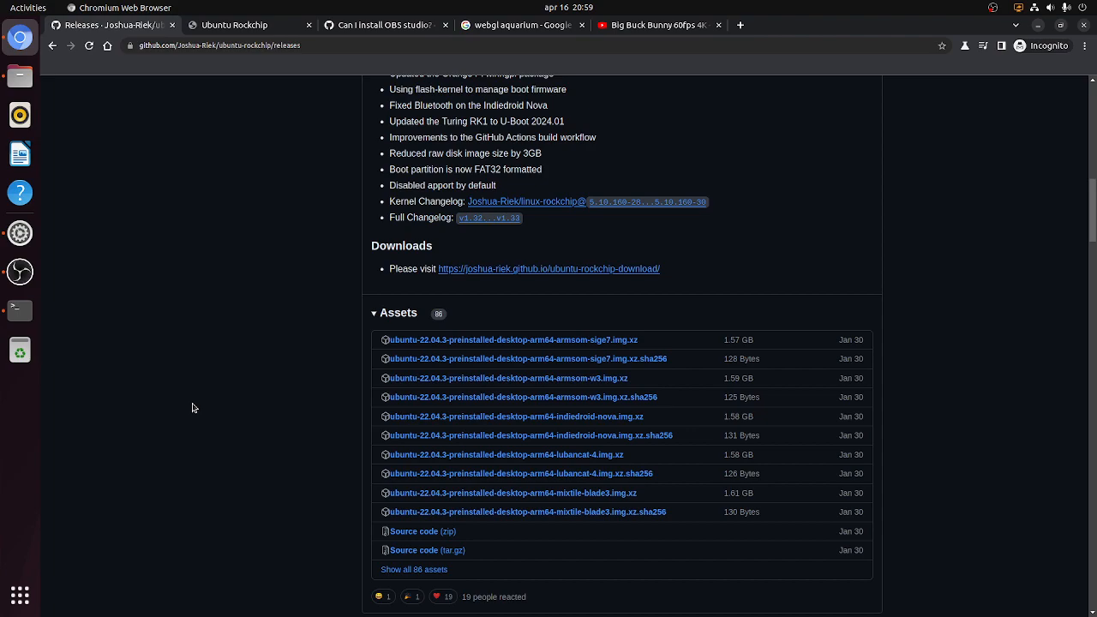
pyautogui.moveTo(237, 368)
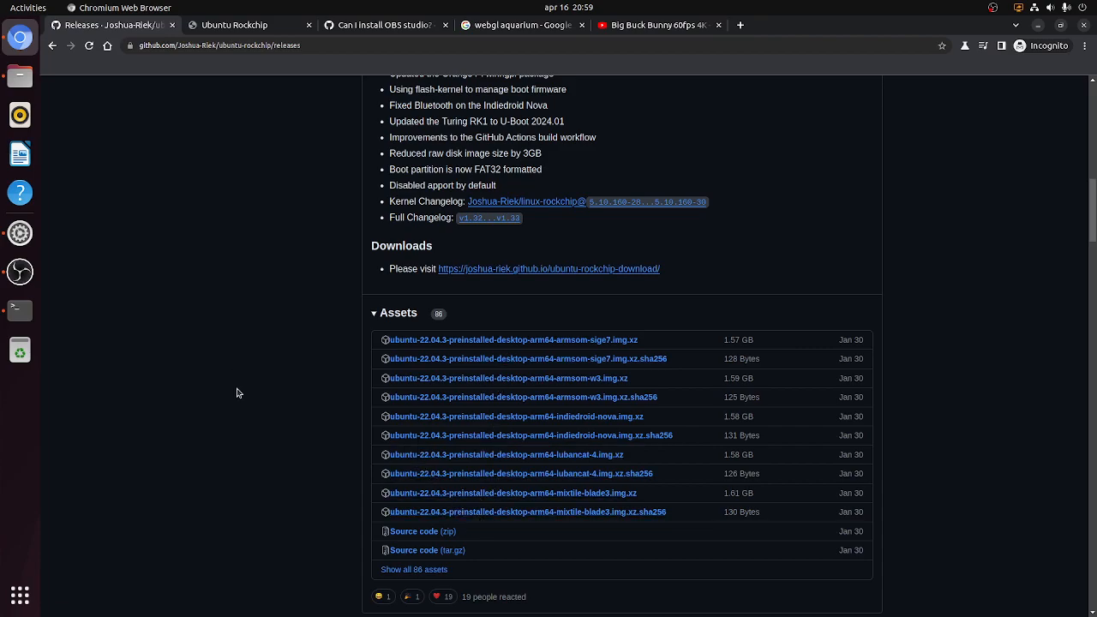
pyautogui.scroll(3)
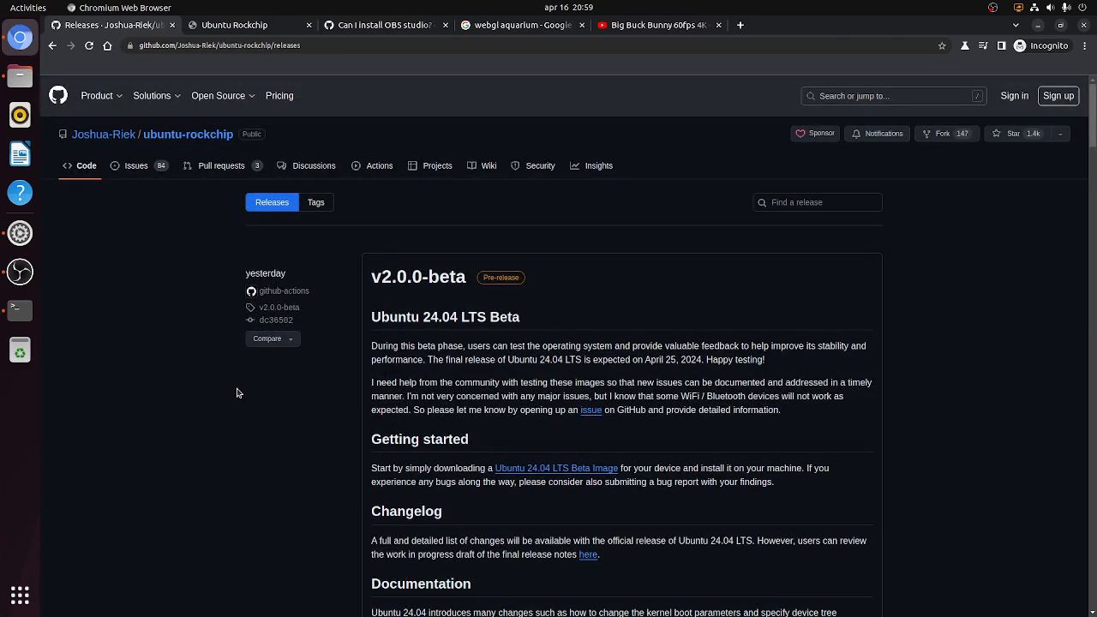
pyautogui.moveTo(446, 332)
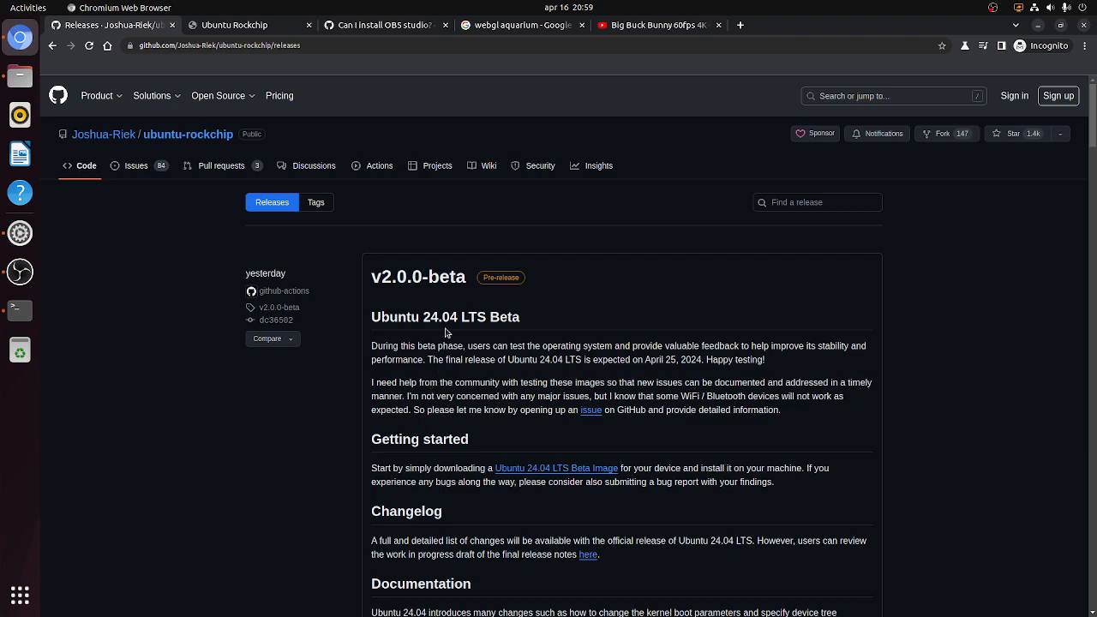
pyautogui.moveTo(420, 308)
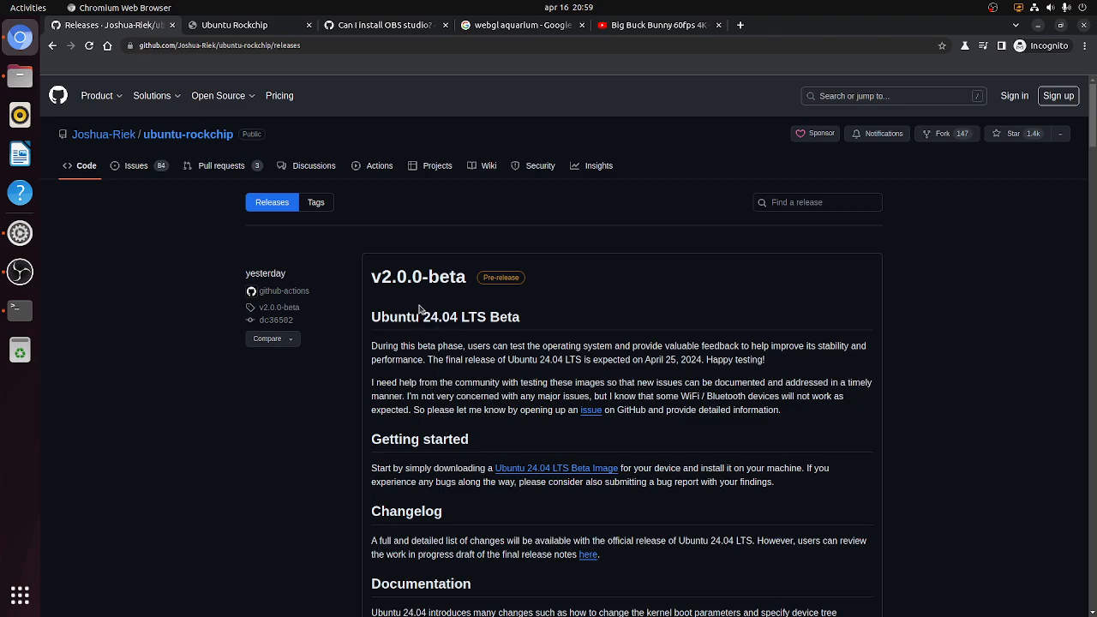
pyautogui.moveTo(454, 336)
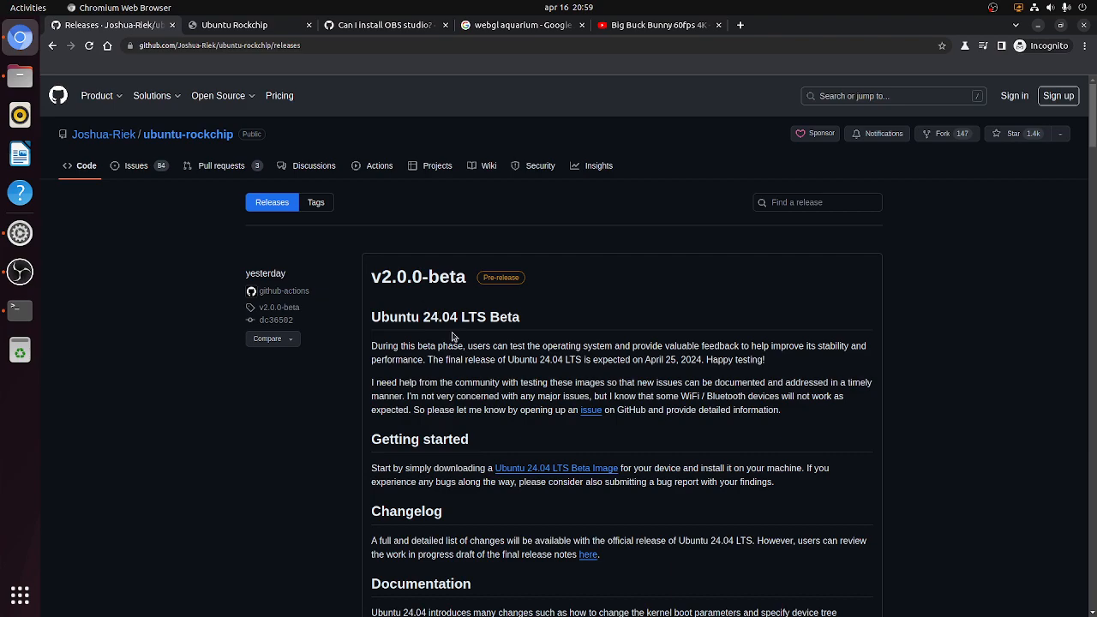
pyautogui.moveTo(59, 37)
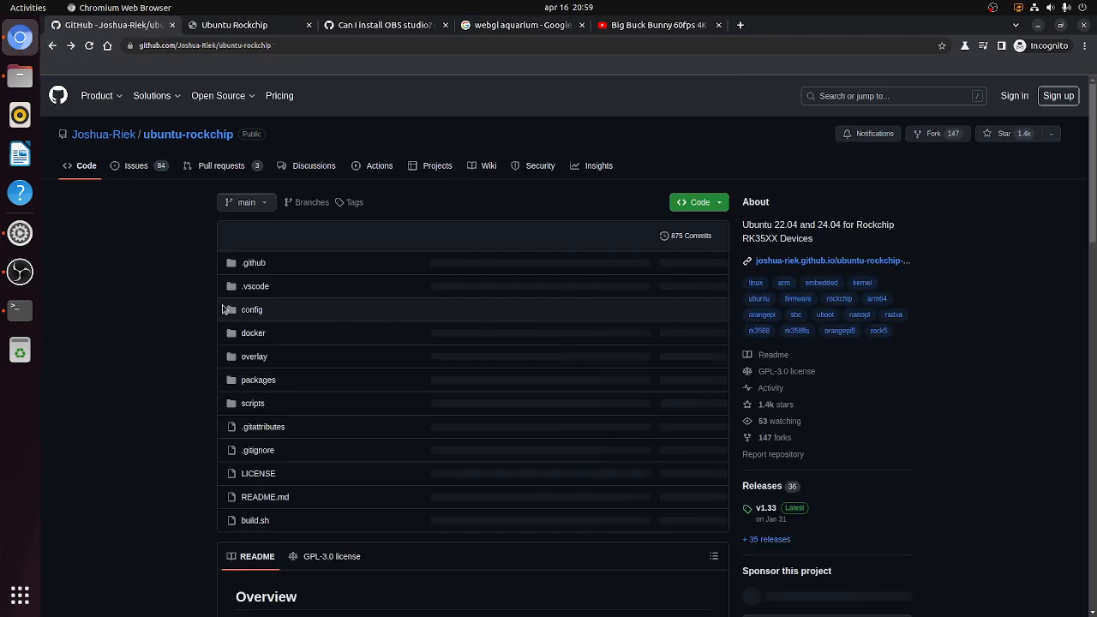
# Read the README through installation, boot, login and Support the Project, then return to its top.
pyautogui.scroll(-3)
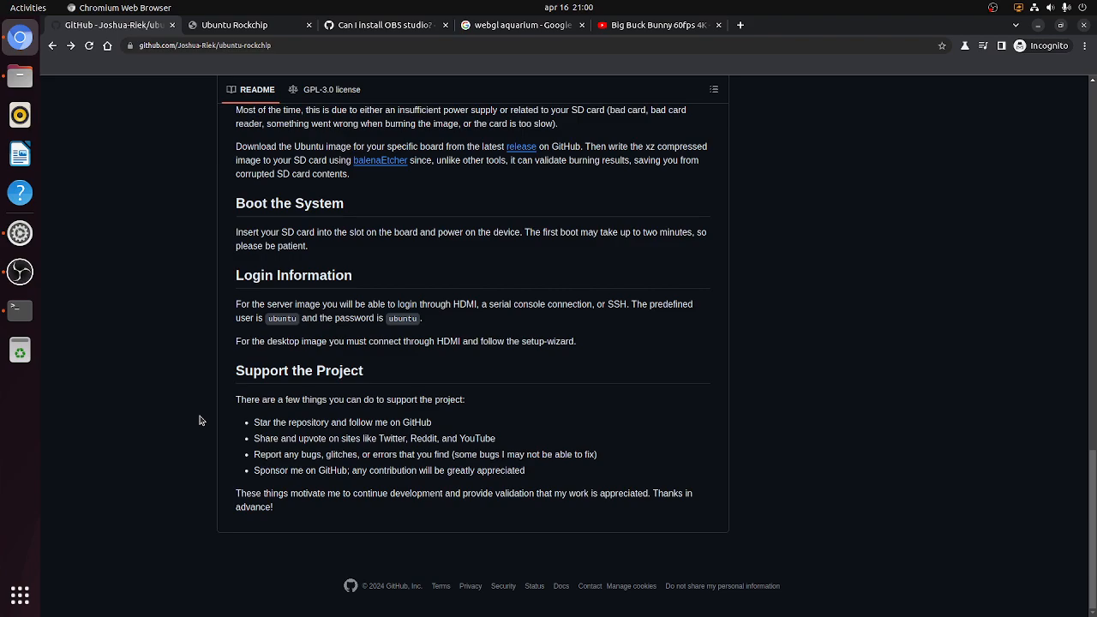
pyautogui.moveTo(255, 428)
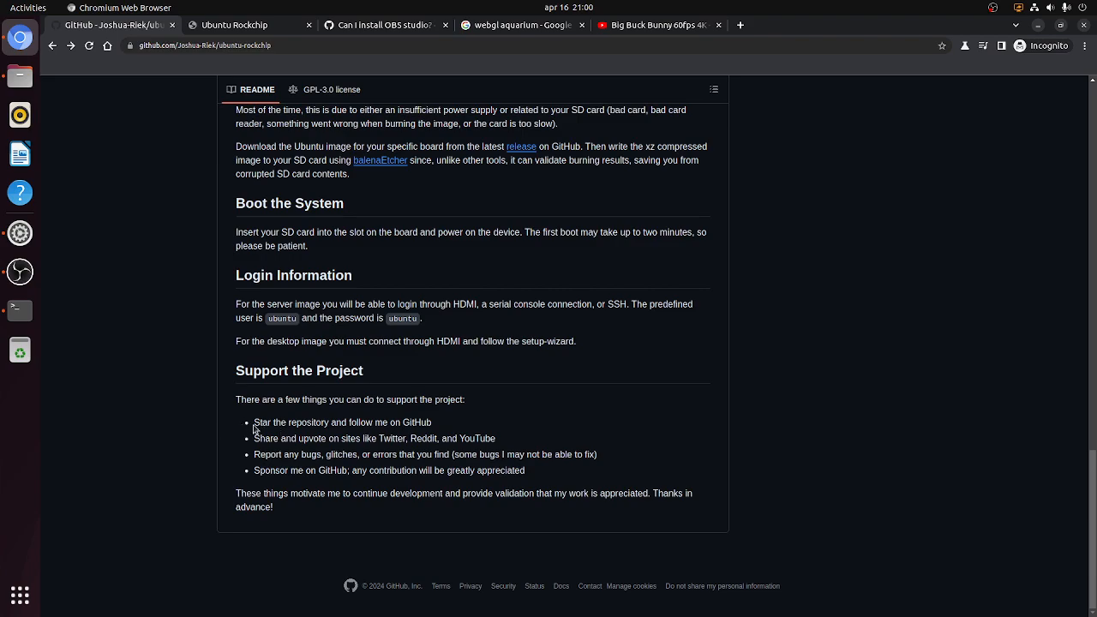
pyautogui.moveTo(486, 430)
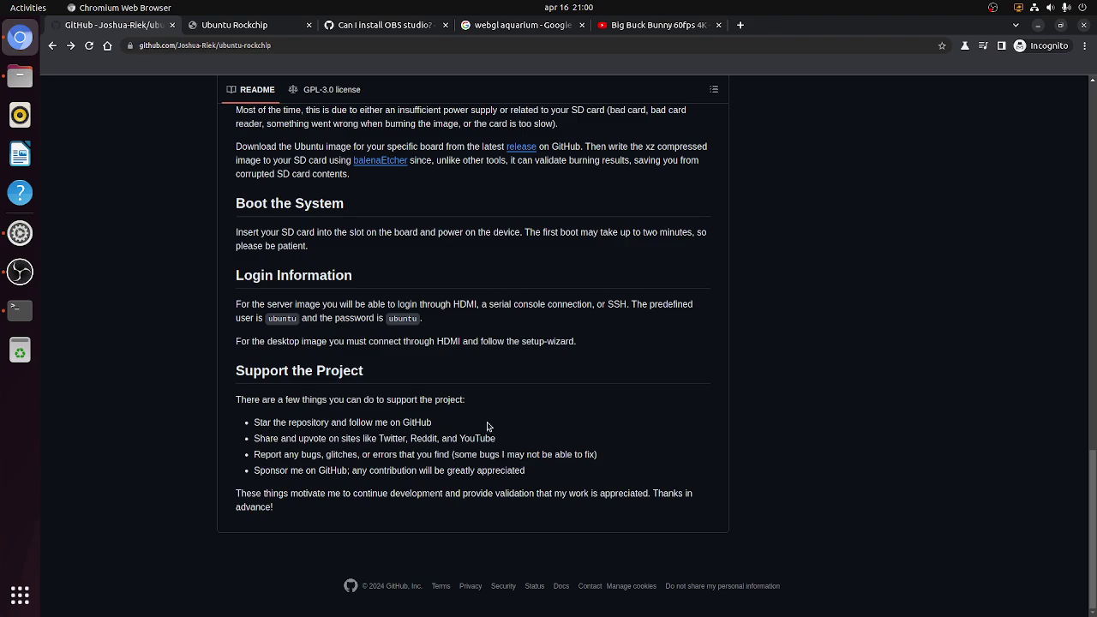
pyautogui.moveTo(312, 470)
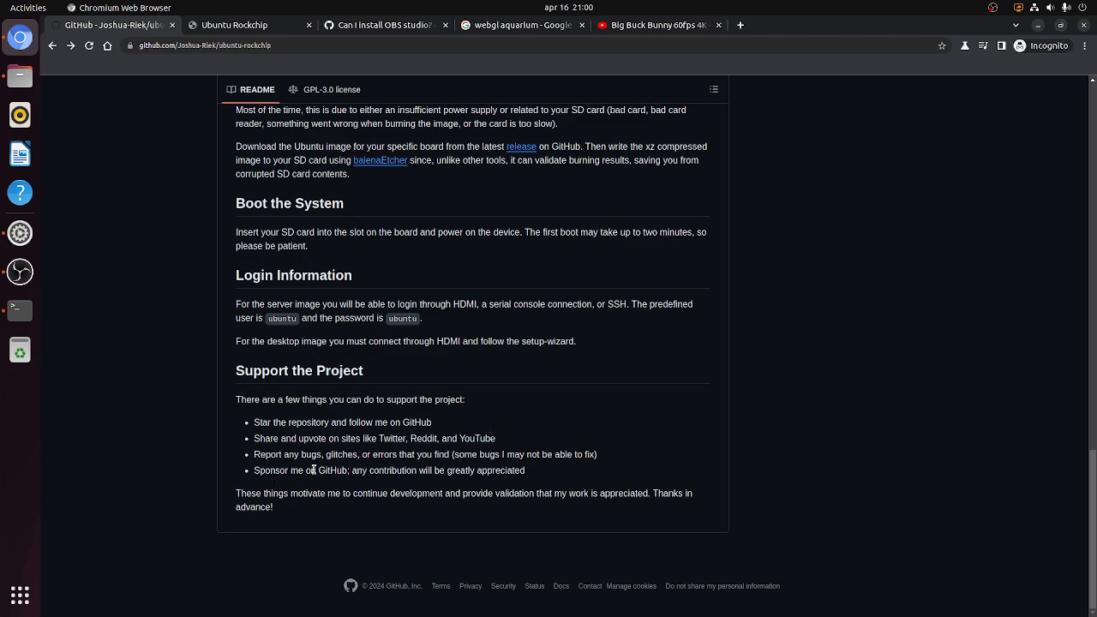
pyautogui.moveTo(141, 322)
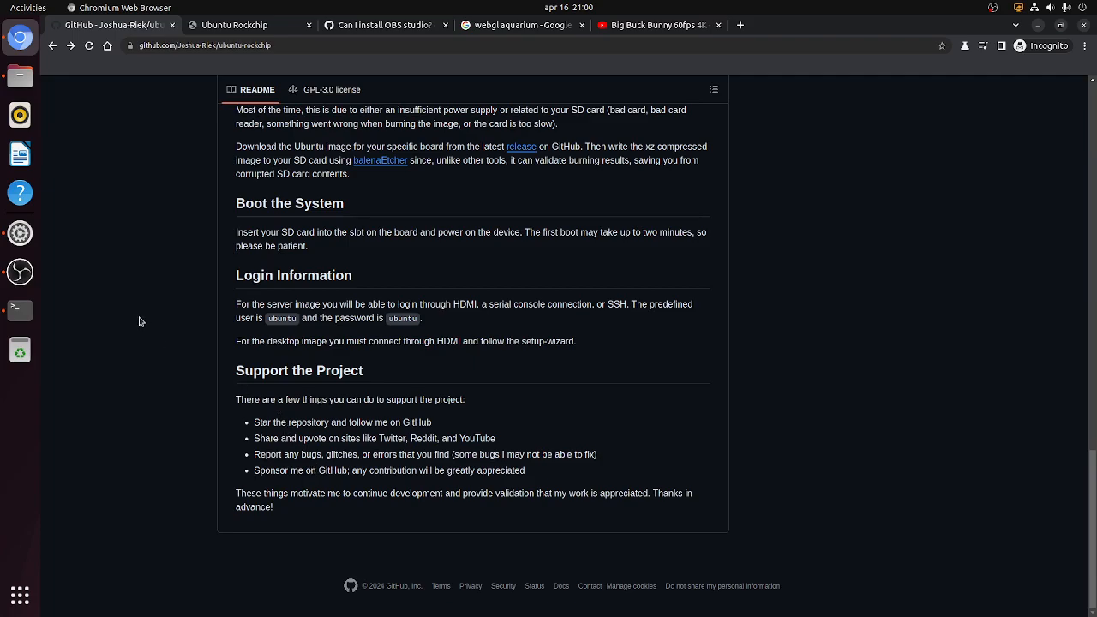
pyautogui.scroll(3)
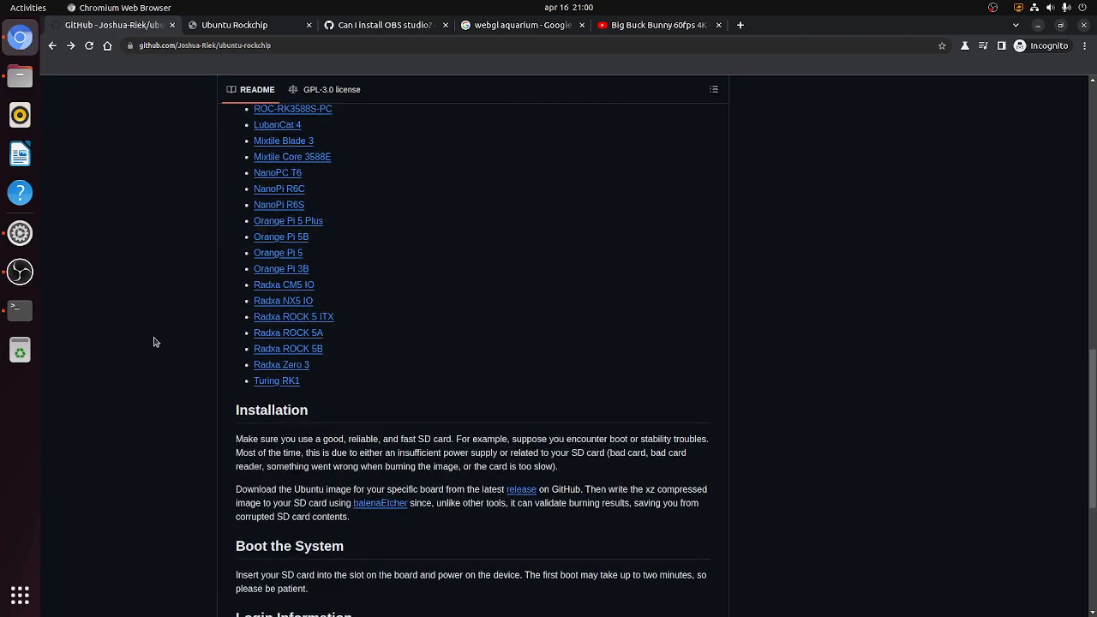
pyautogui.scroll(3)
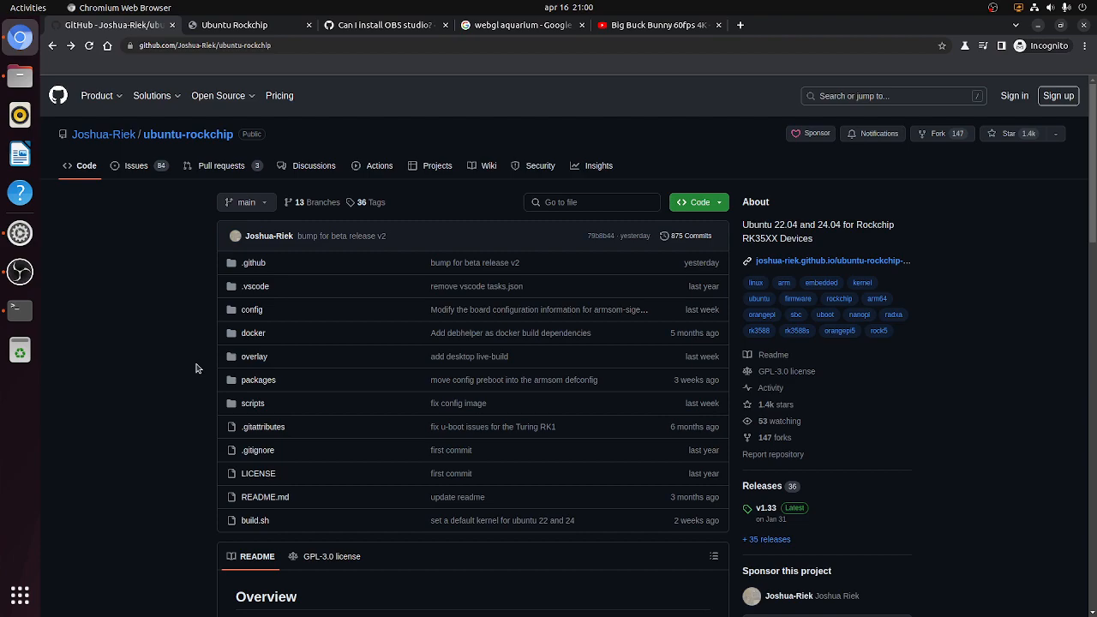
pyautogui.moveTo(254, 354)
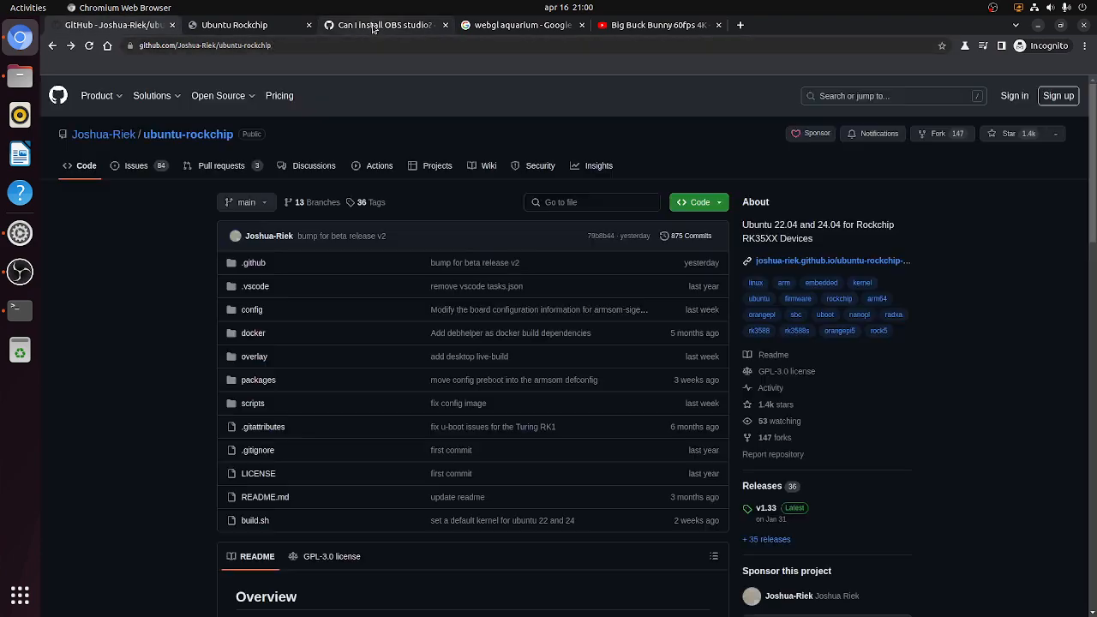
# Switch to the 'Can I install OBS studio? #28' discussion and reach the maintainer's install guide.
pyautogui.click(380, 26)
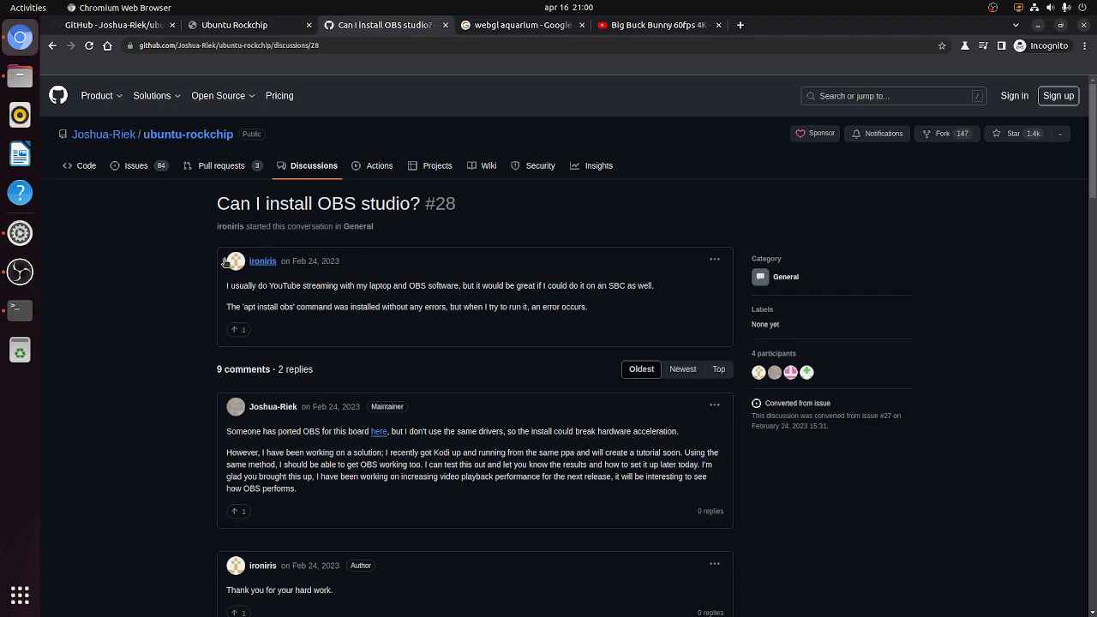
pyautogui.moveTo(118, 439)
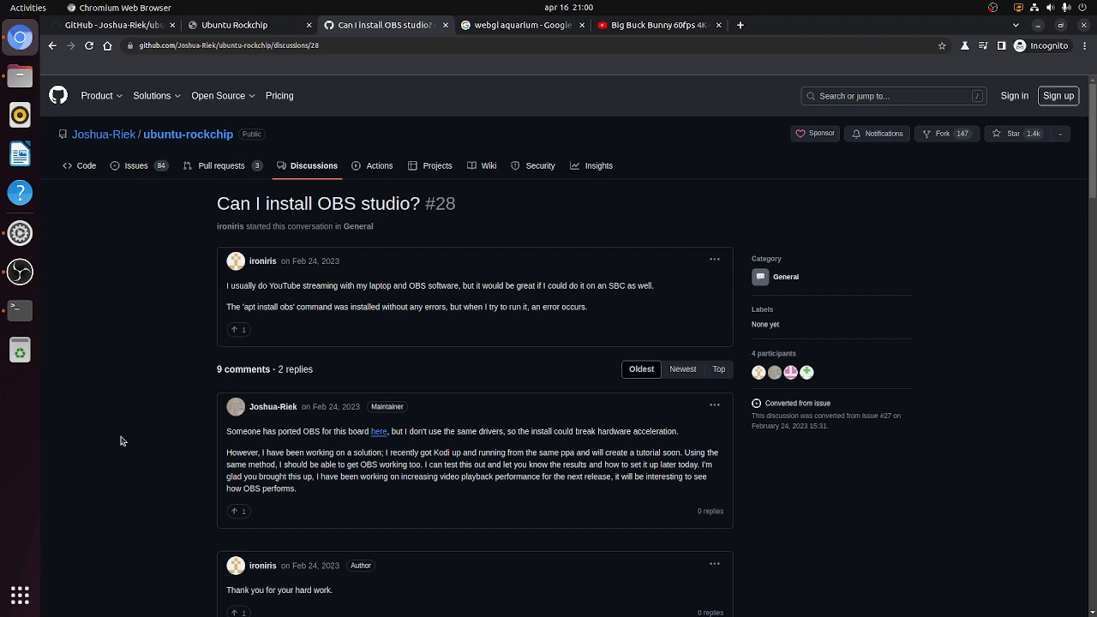
pyautogui.moveTo(148, 425)
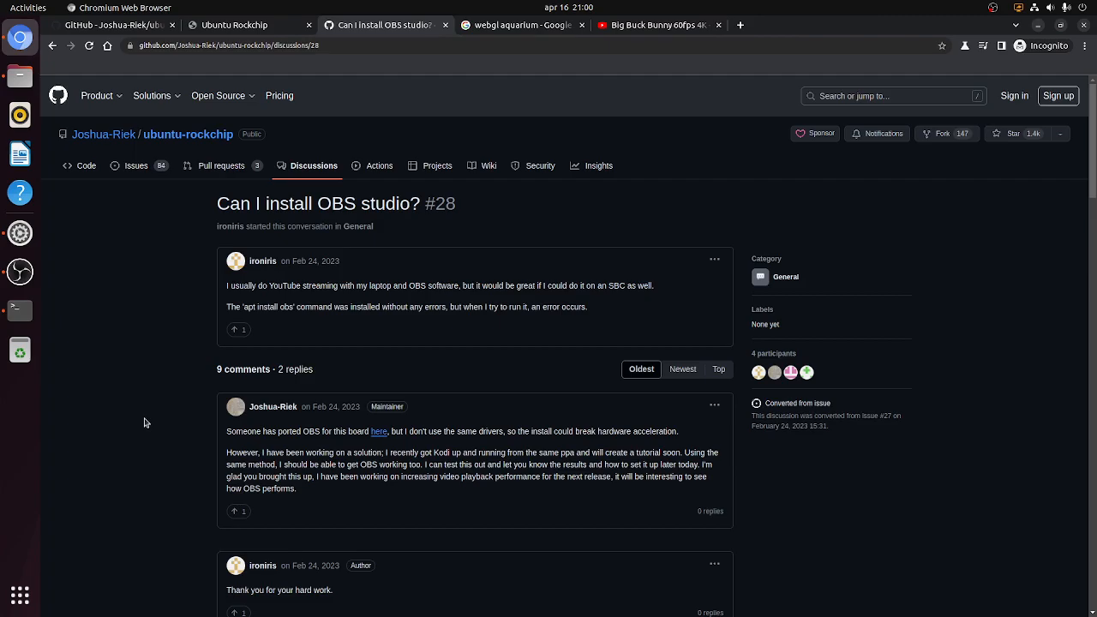
pyautogui.scroll(-3)
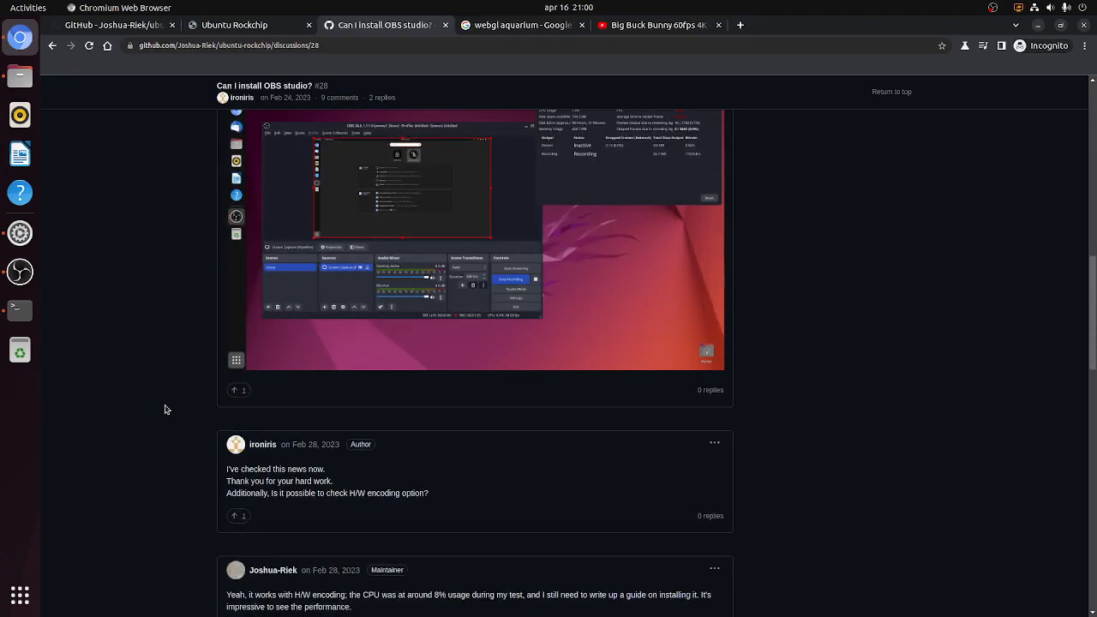
pyautogui.scroll(-3)
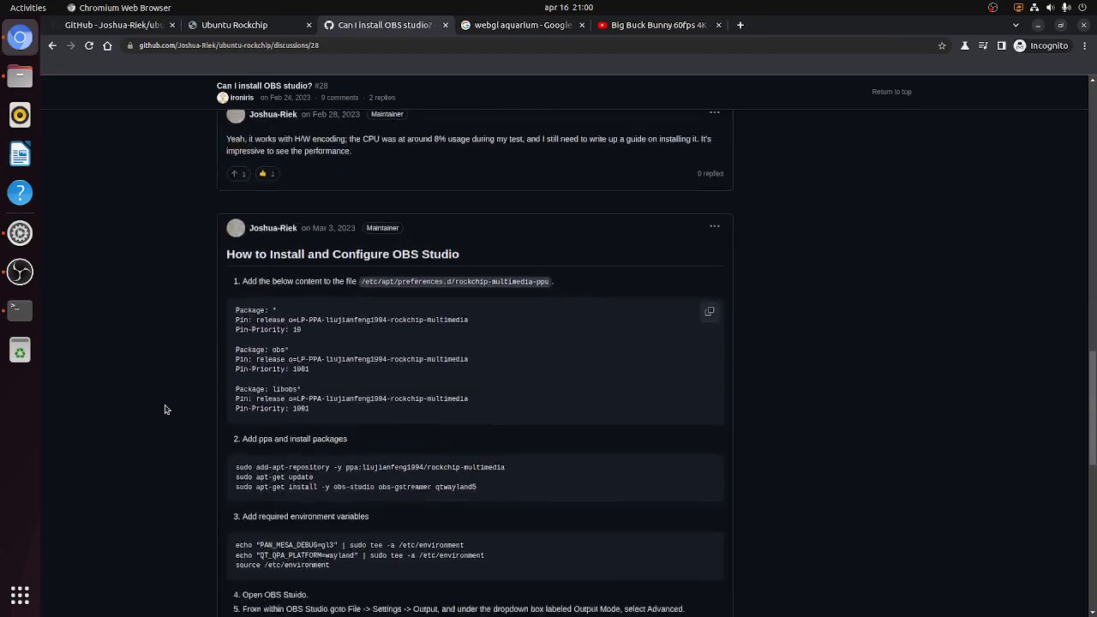
pyautogui.scroll(-3)
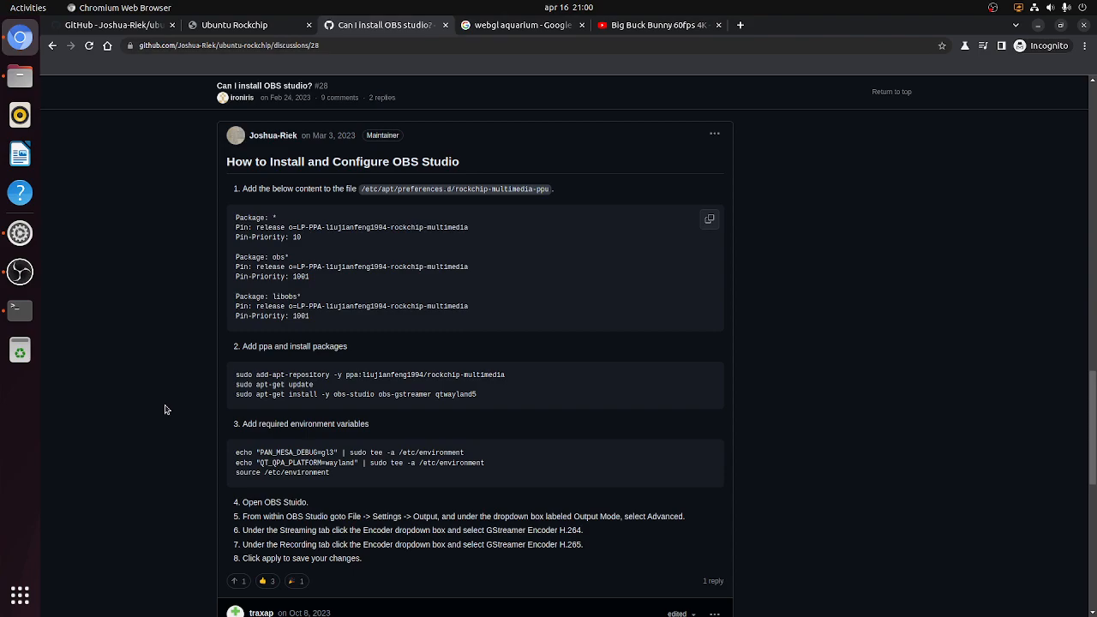
pyautogui.moveTo(341, 305)
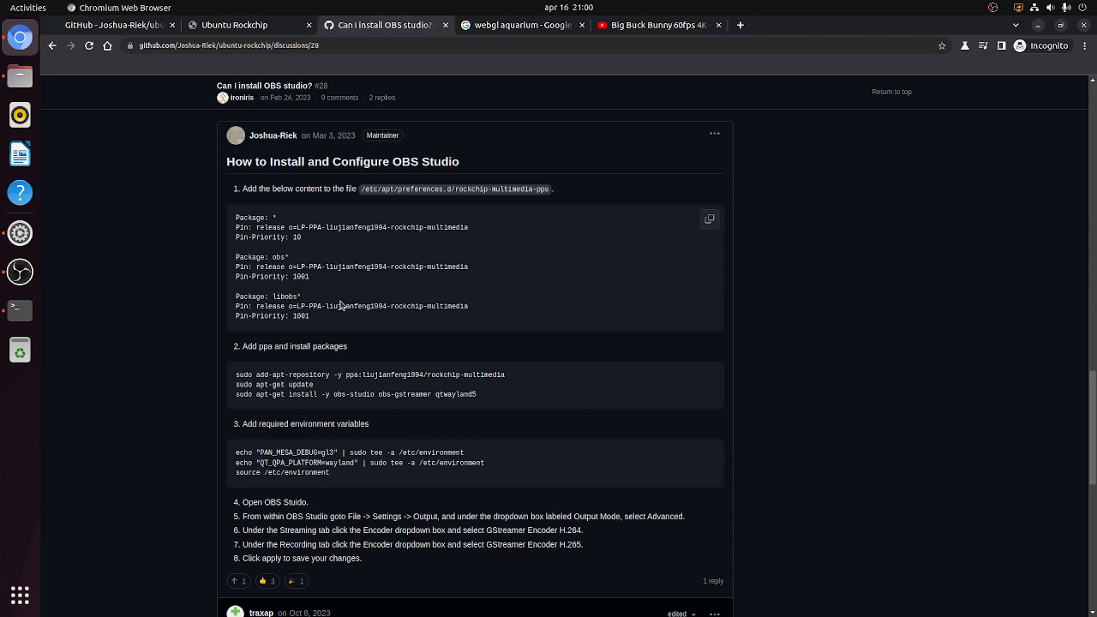
pyautogui.moveTo(325, 278)
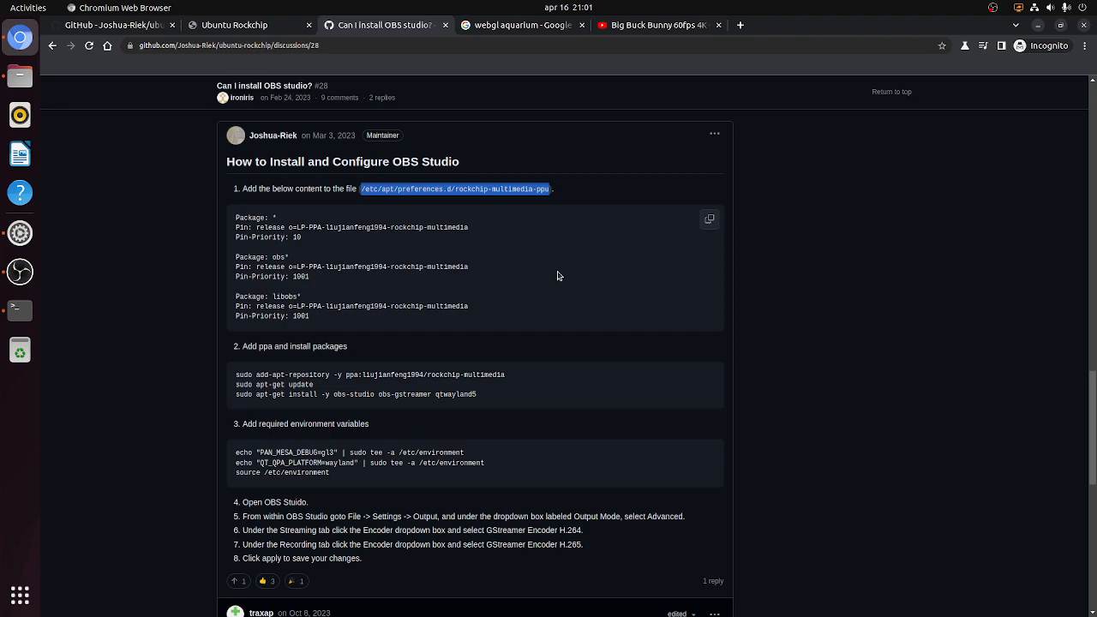
pyautogui.moveTo(537, 201)
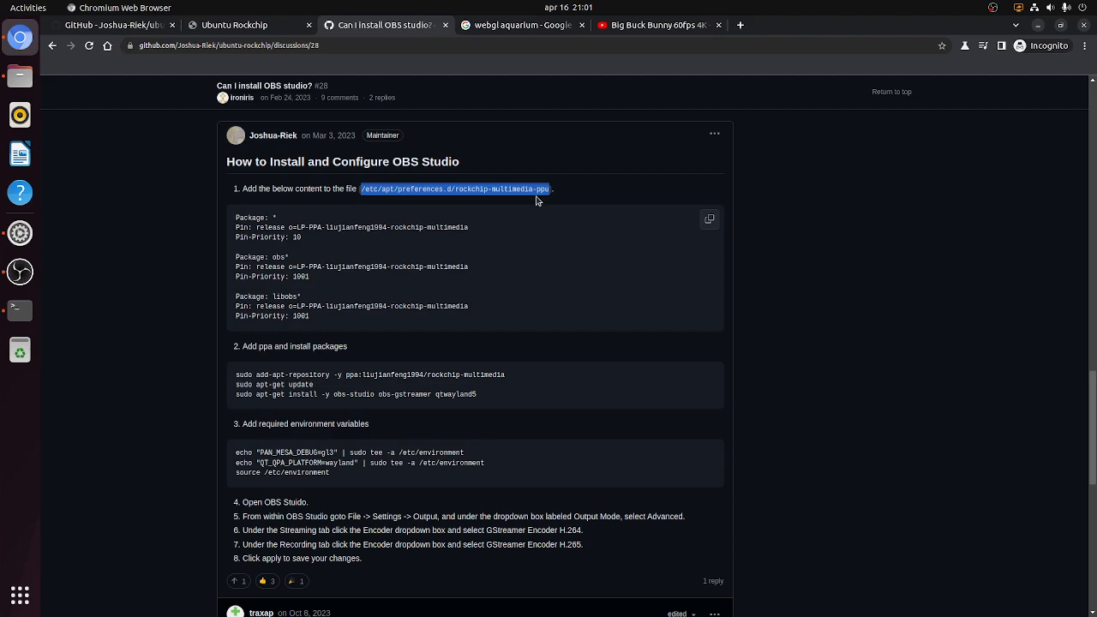
pyautogui.moveTo(545, 192)
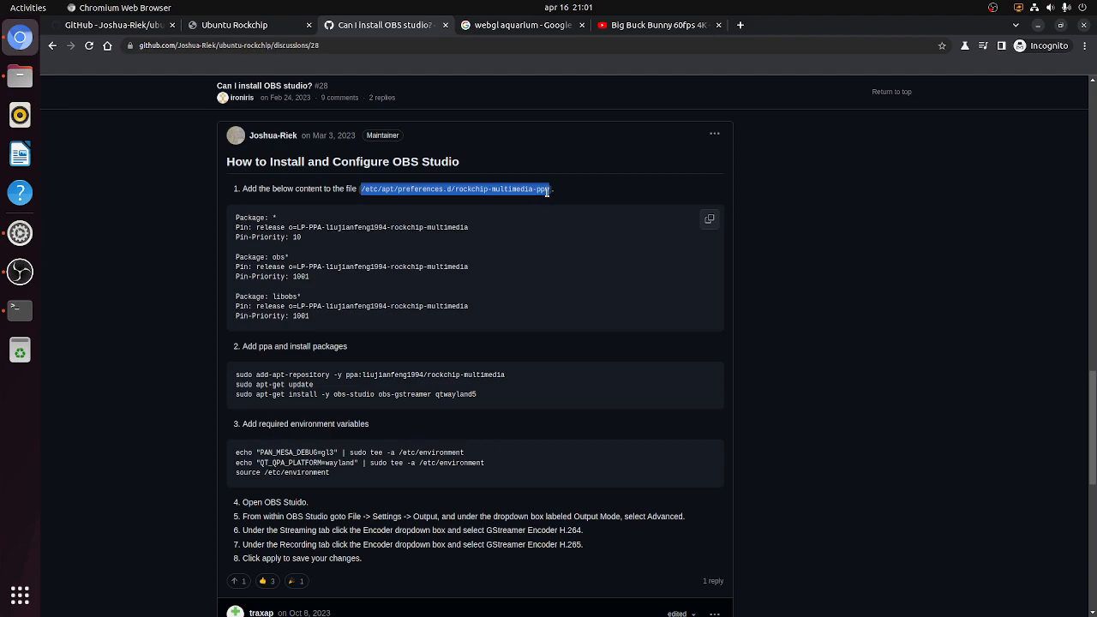
pyautogui.moveTo(283, 327)
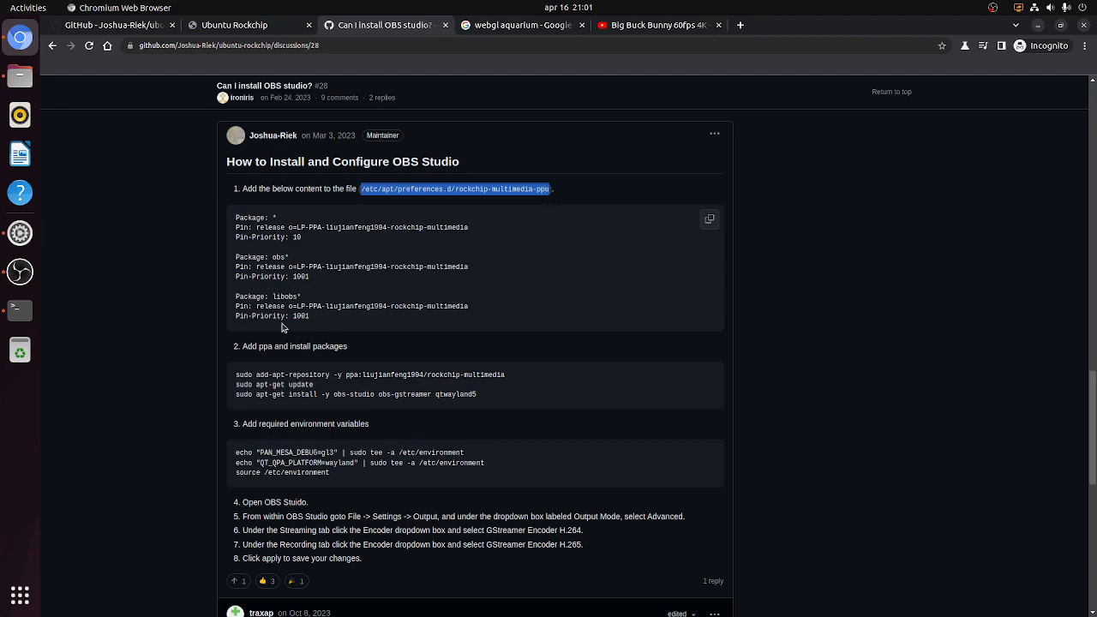
pyautogui.moveTo(21, 310)
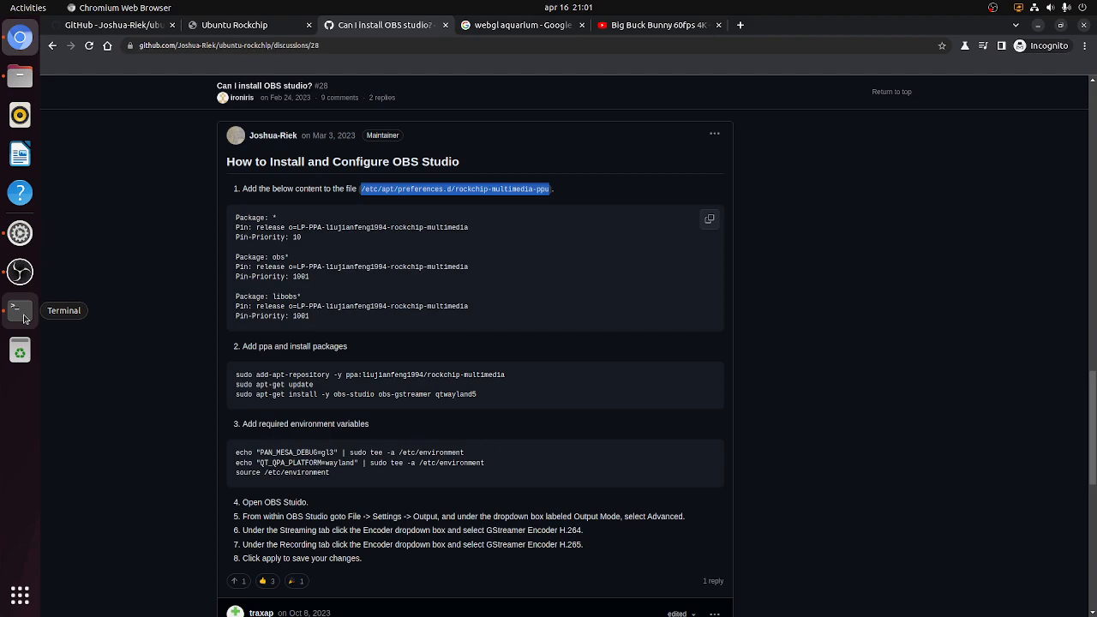
# Run sudo nano /etc/apt/preferences.d/rockchip-multimedia-ppa in a terminal and authenticate to view its pin entries.
pyautogui.click(19, 308)
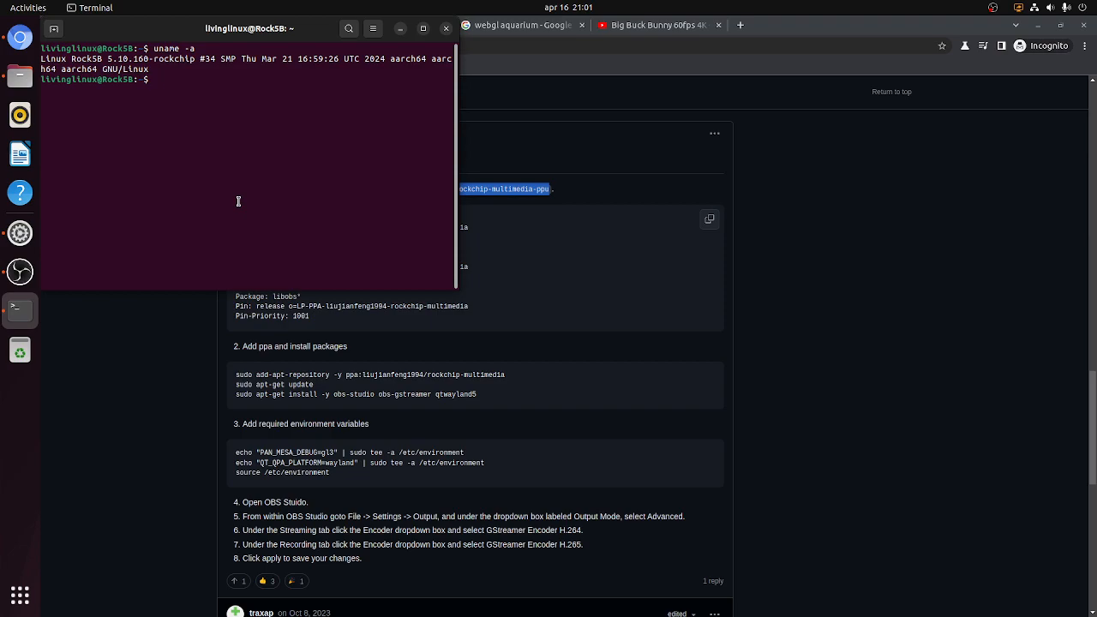
pyautogui.moveTo(188, 118)
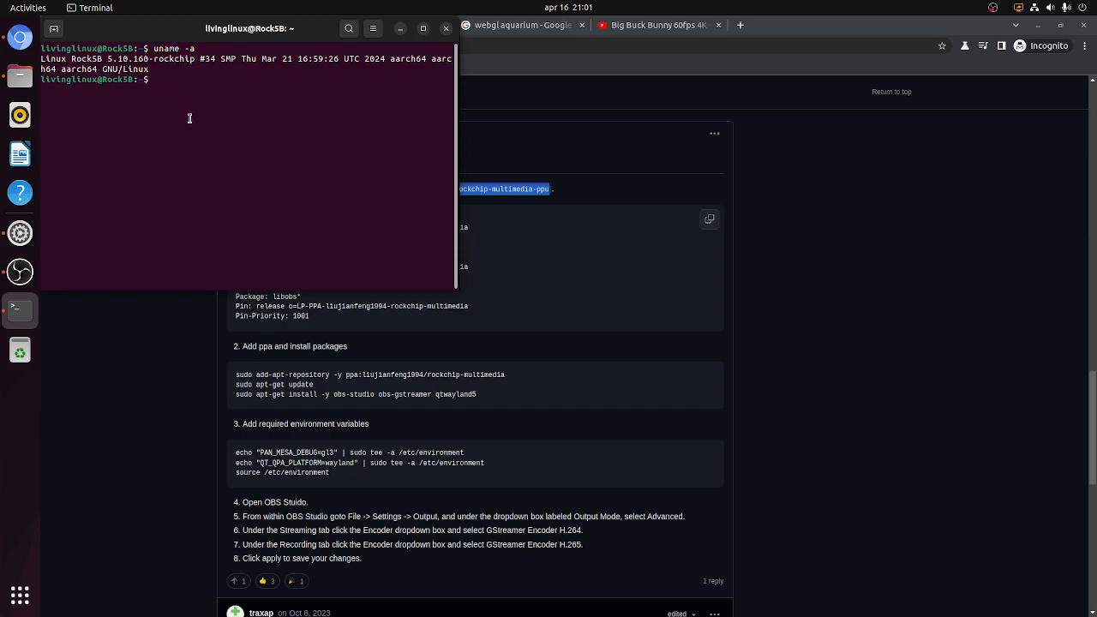
pyautogui.moveTo(195, 65)
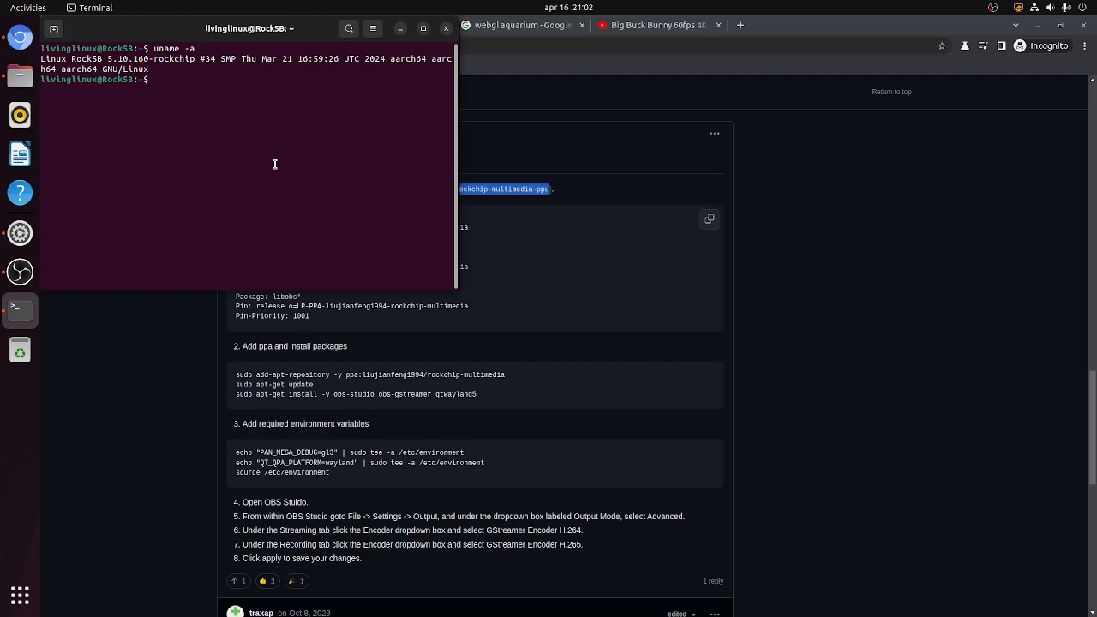
pyautogui.moveTo(258, 171)
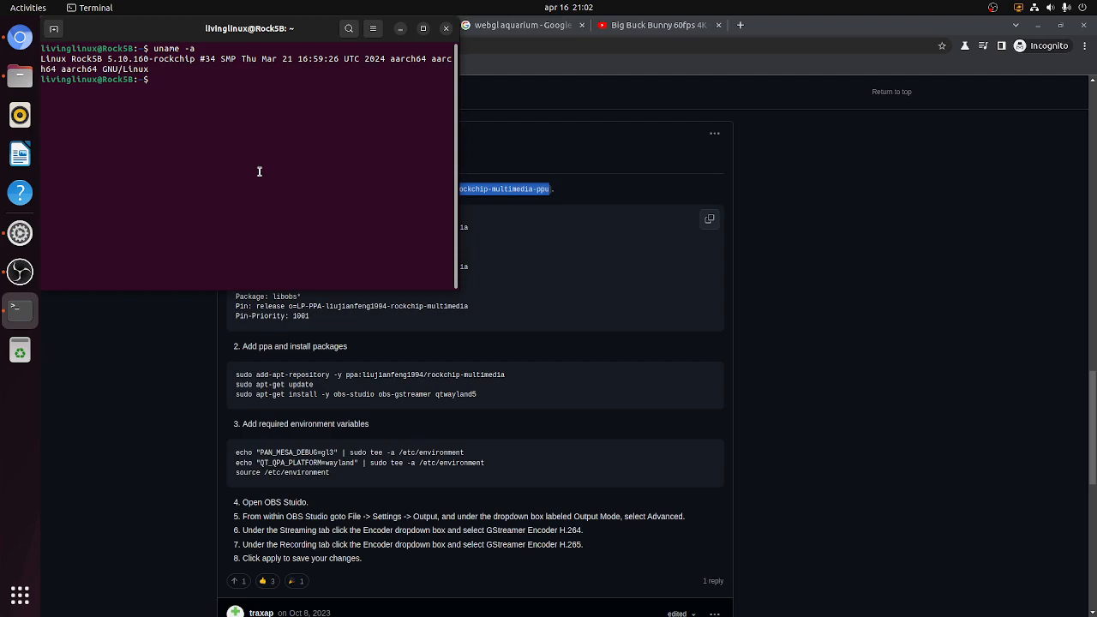
pyautogui.write('sudo')
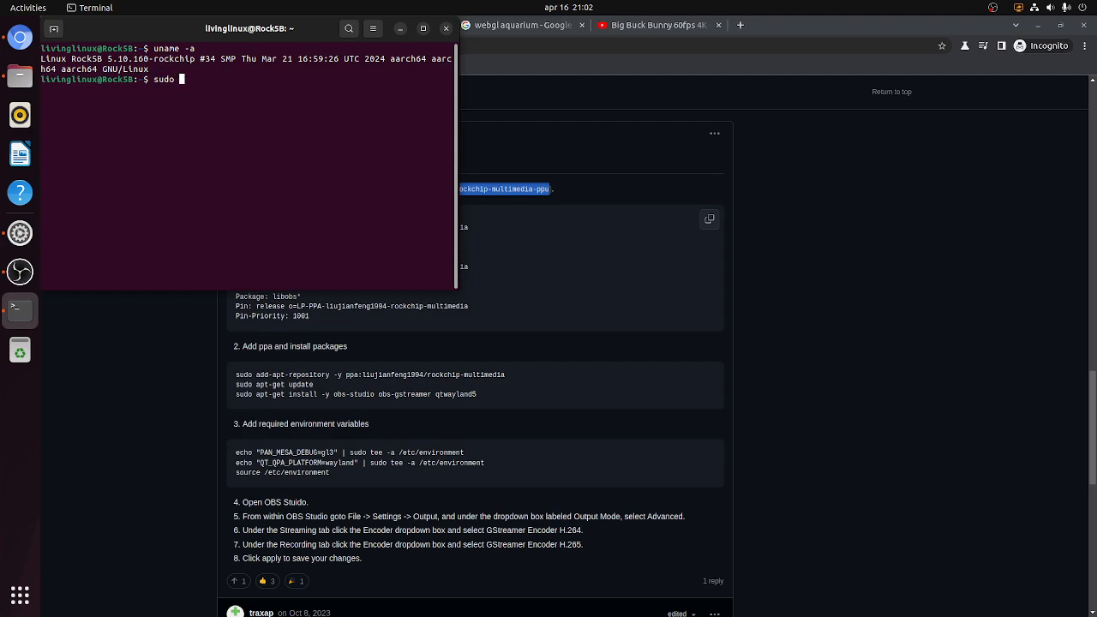
pyautogui.write('nano')
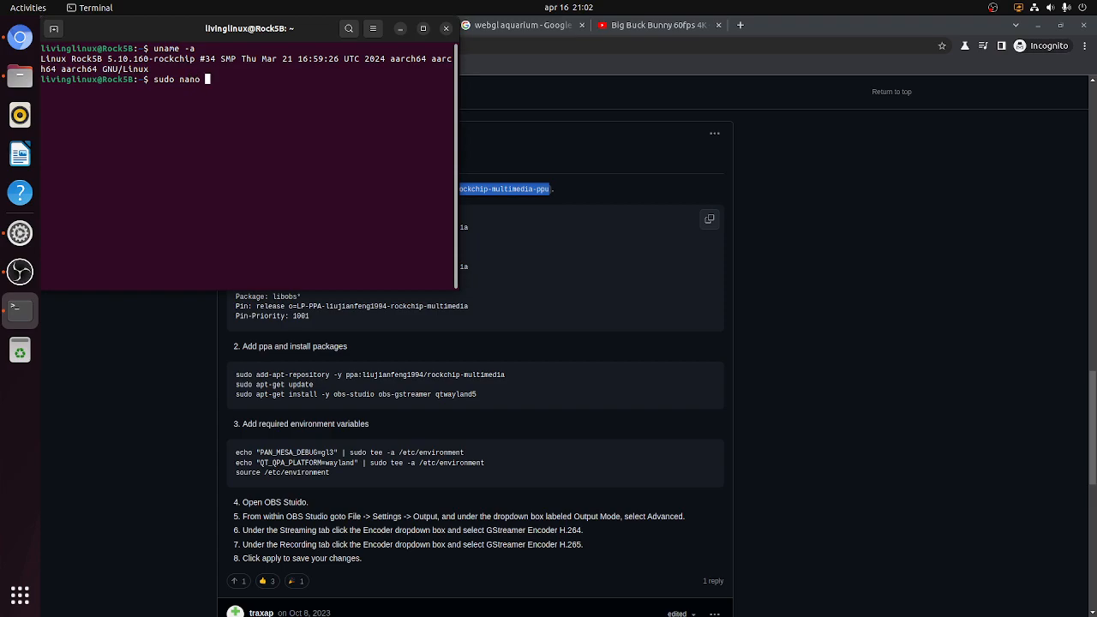
pyautogui.write('/etc/apt/preferences.d/rockchip-multimedia-ppu')
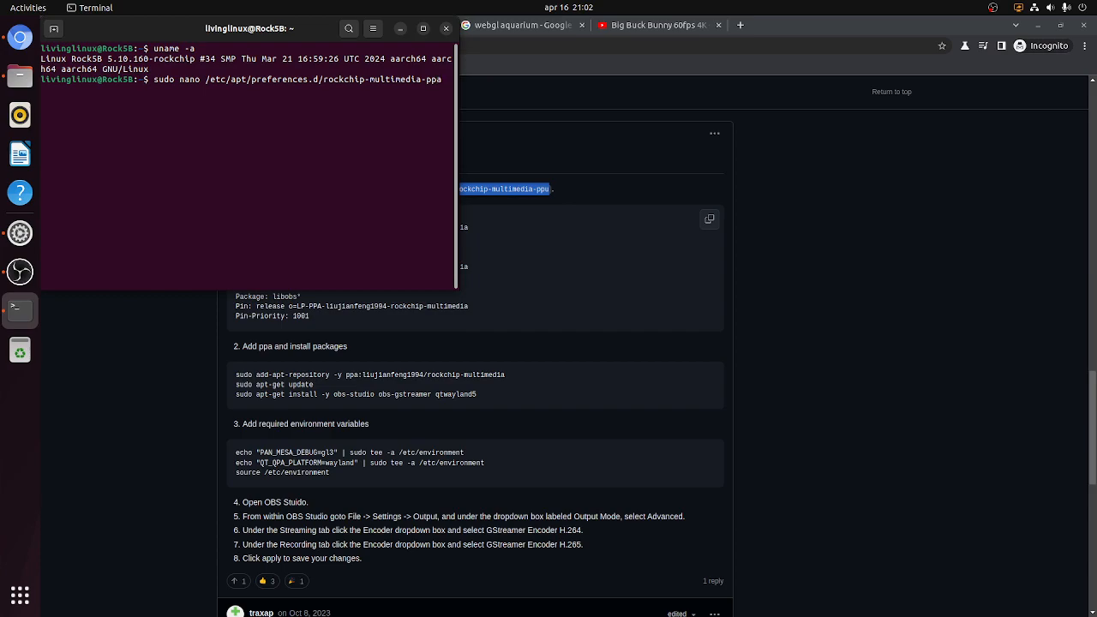
pyautogui.press('Return')
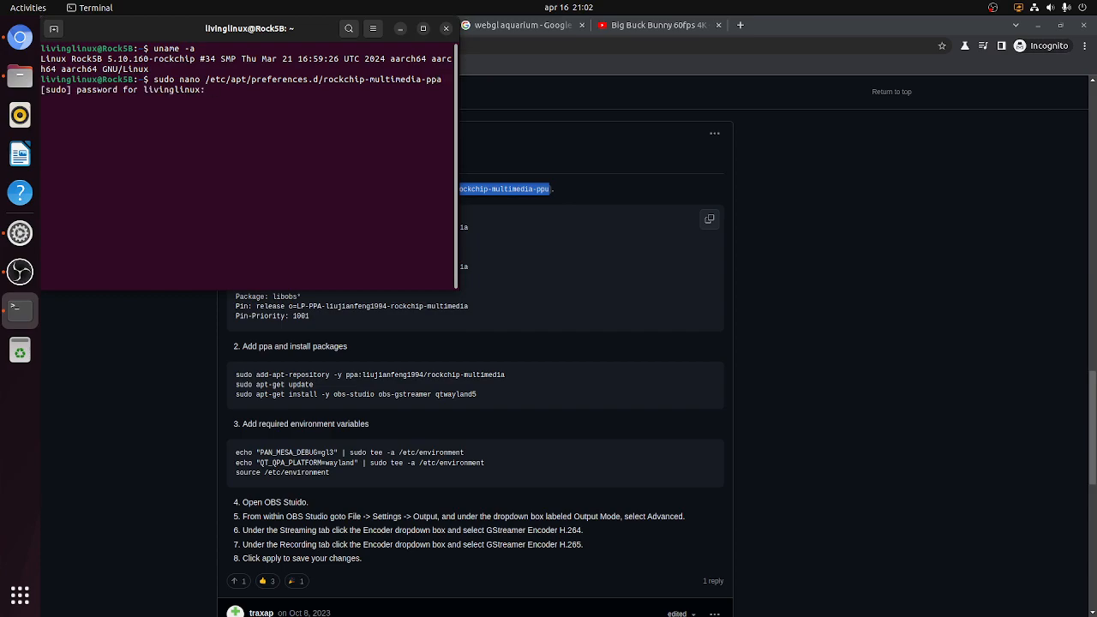
pyautogui.press('Return')
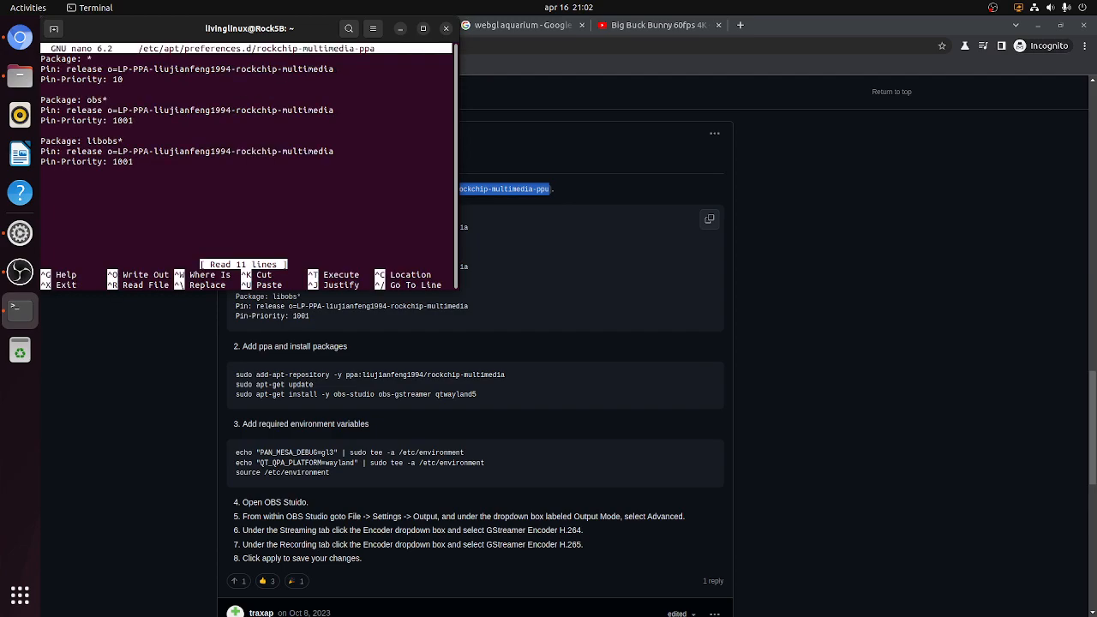
pyautogui.moveTo(21, 75)
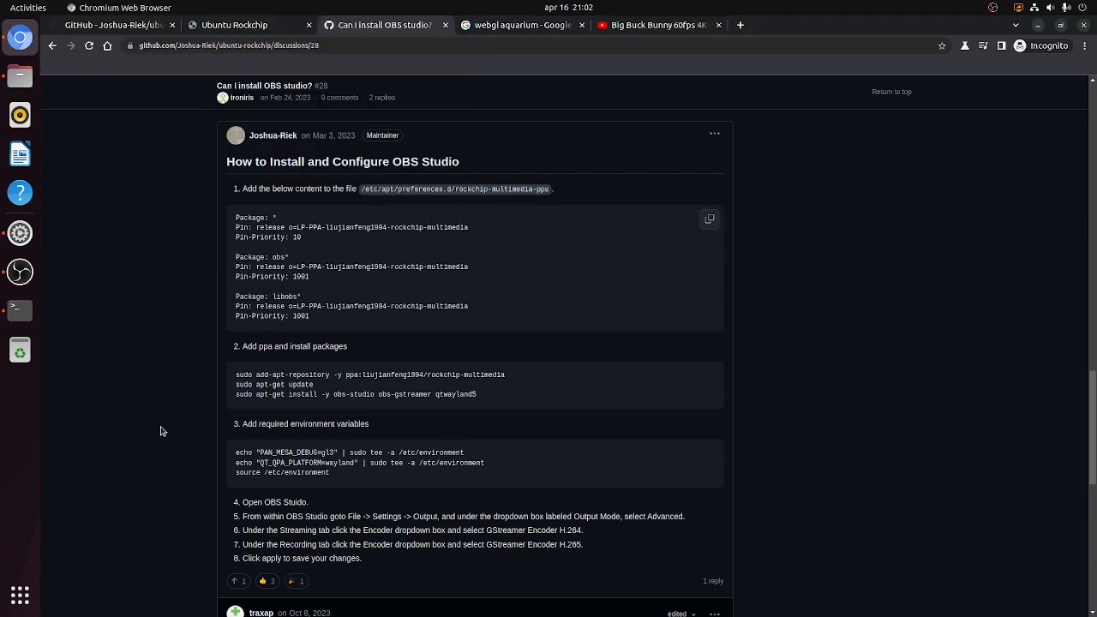
pyautogui.moveTo(326, 391)
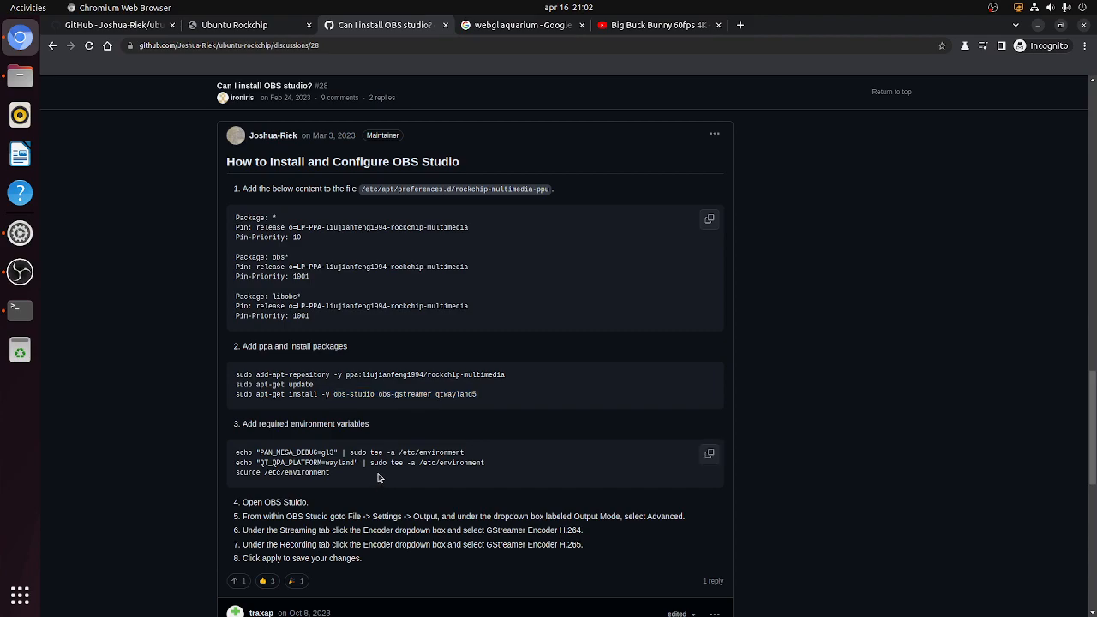
pyautogui.moveTo(312, 147)
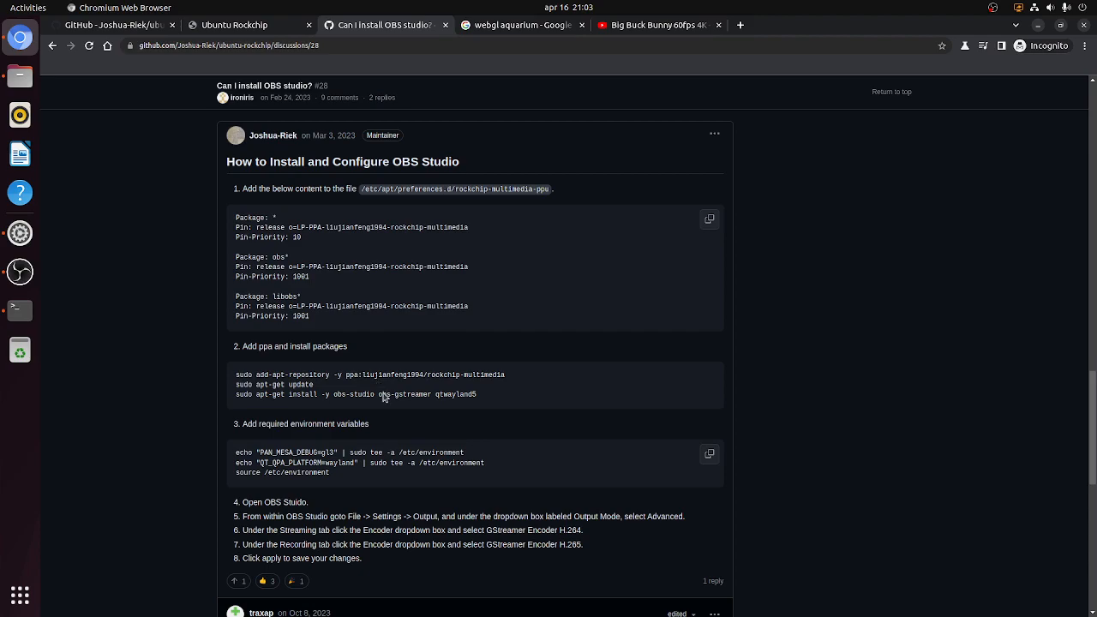
pyautogui.moveTo(418, 452)
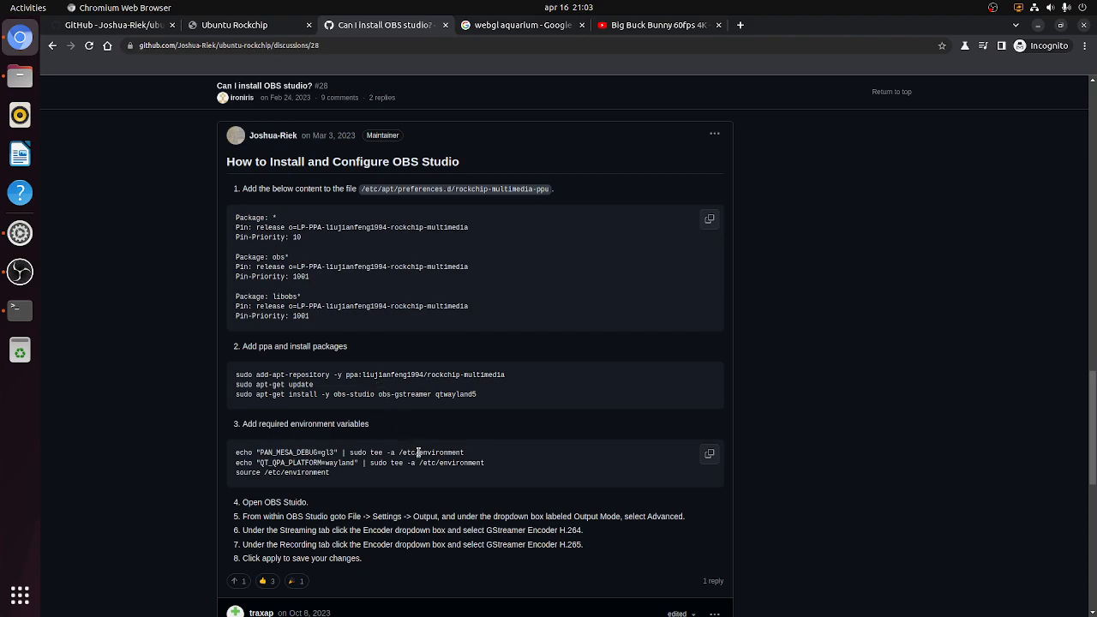
pyautogui.moveTo(370, 475)
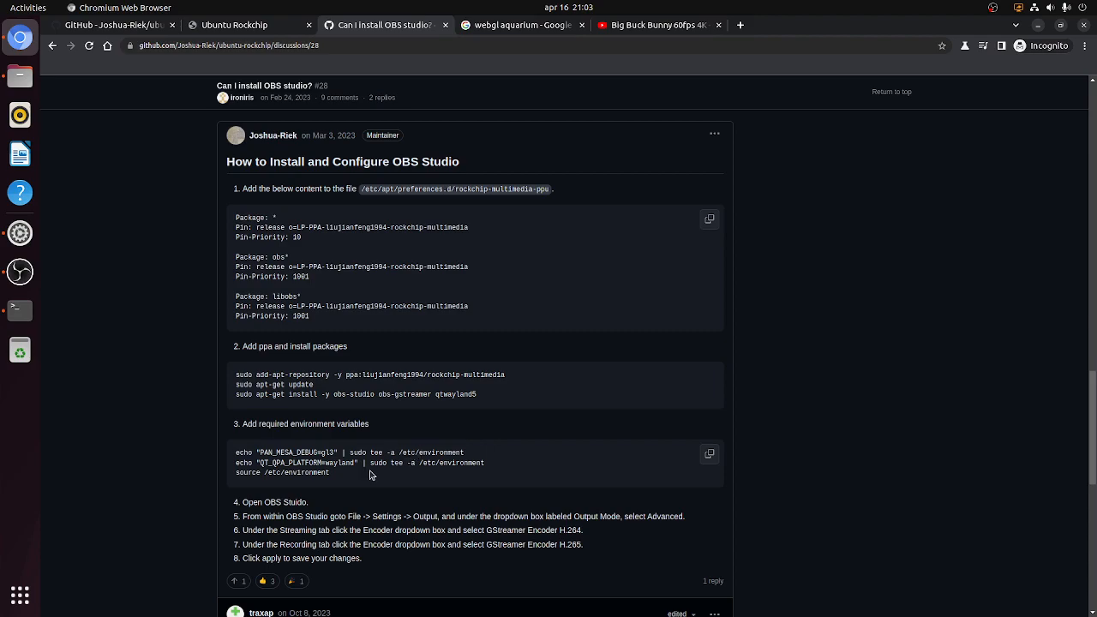
pyautogui.doubleClick(291, 452)
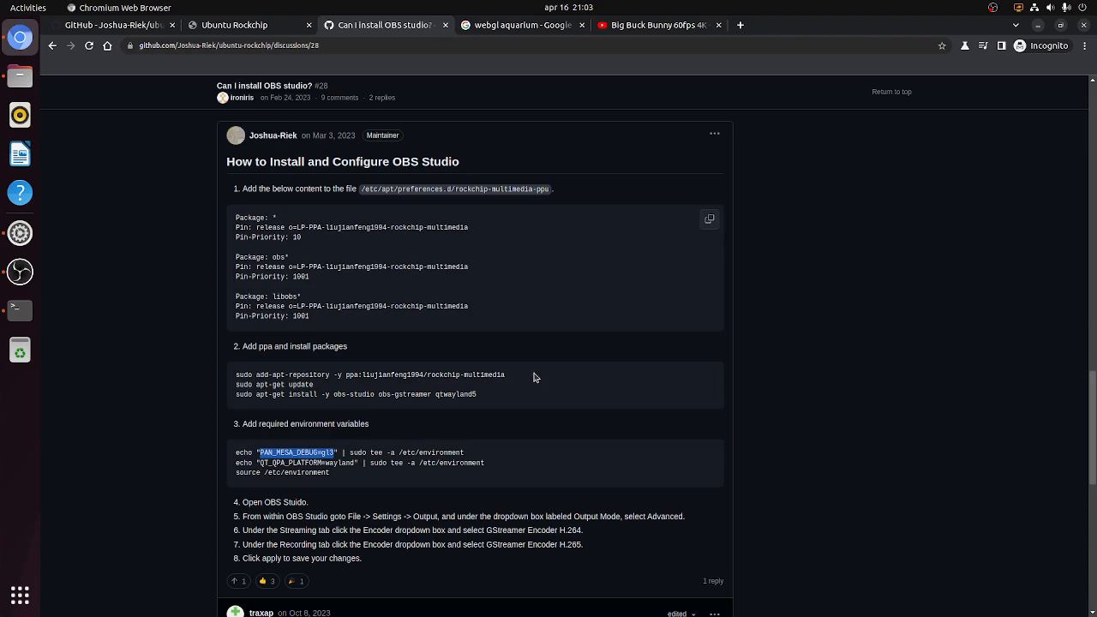
pyautogui.moveTo(60, 317)
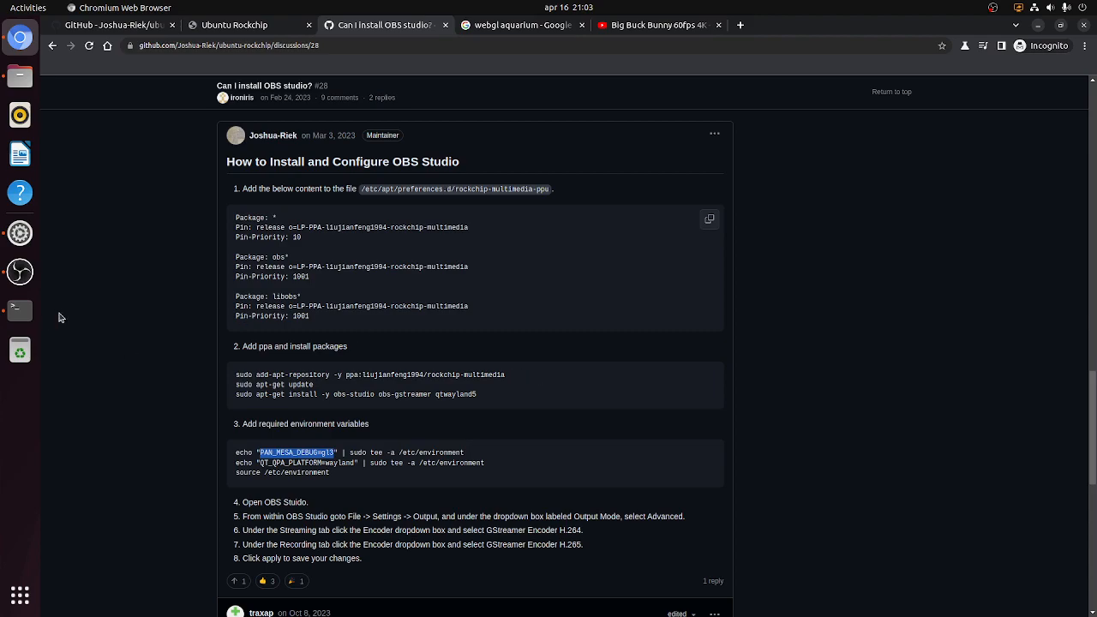
pyautogui.click(20, 310)
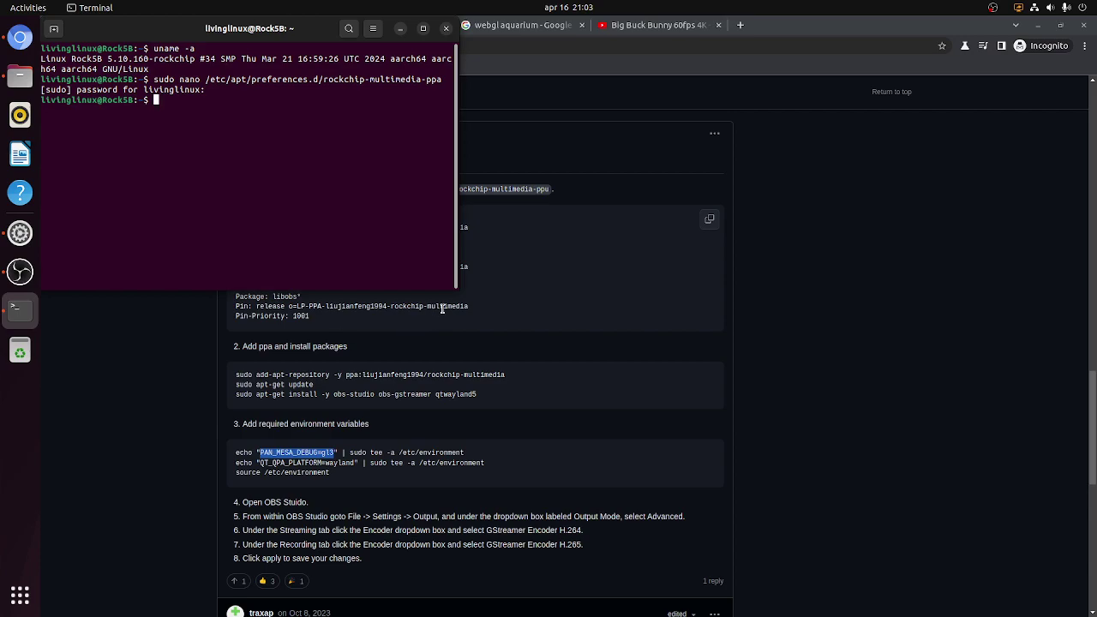
pyautogui.write('glxin')
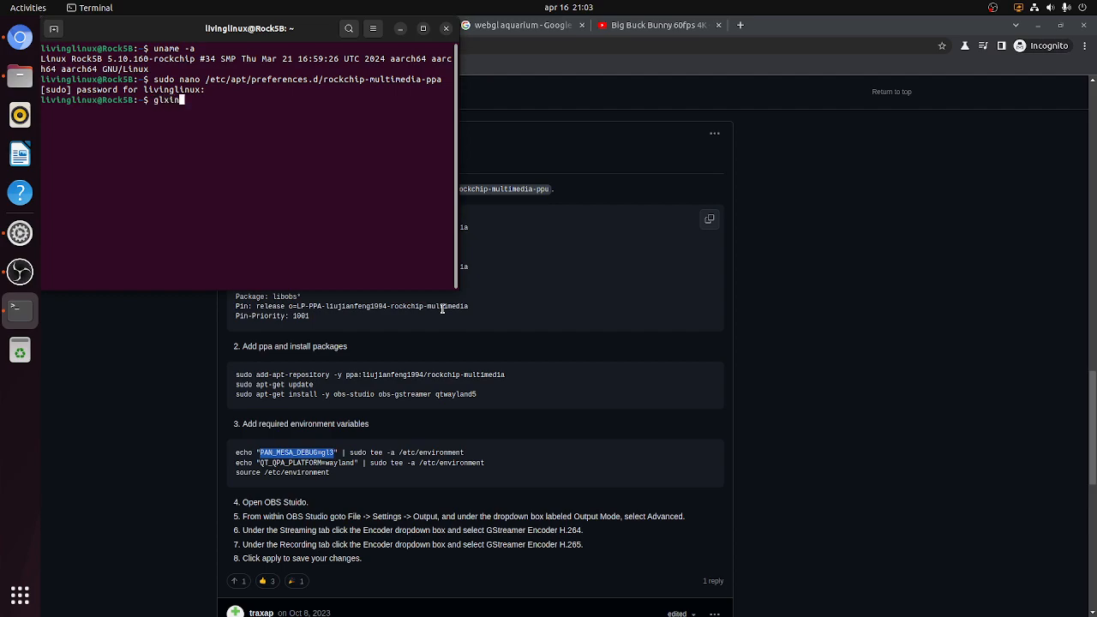
pyautogui.write('fo -')
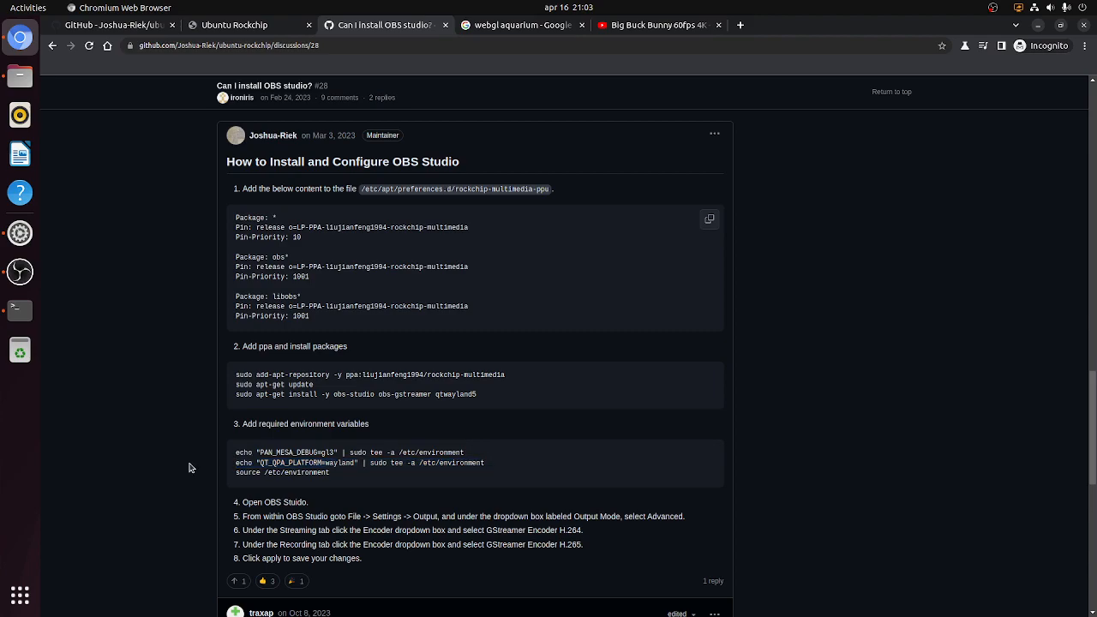
pyautogui.scroll(-3)
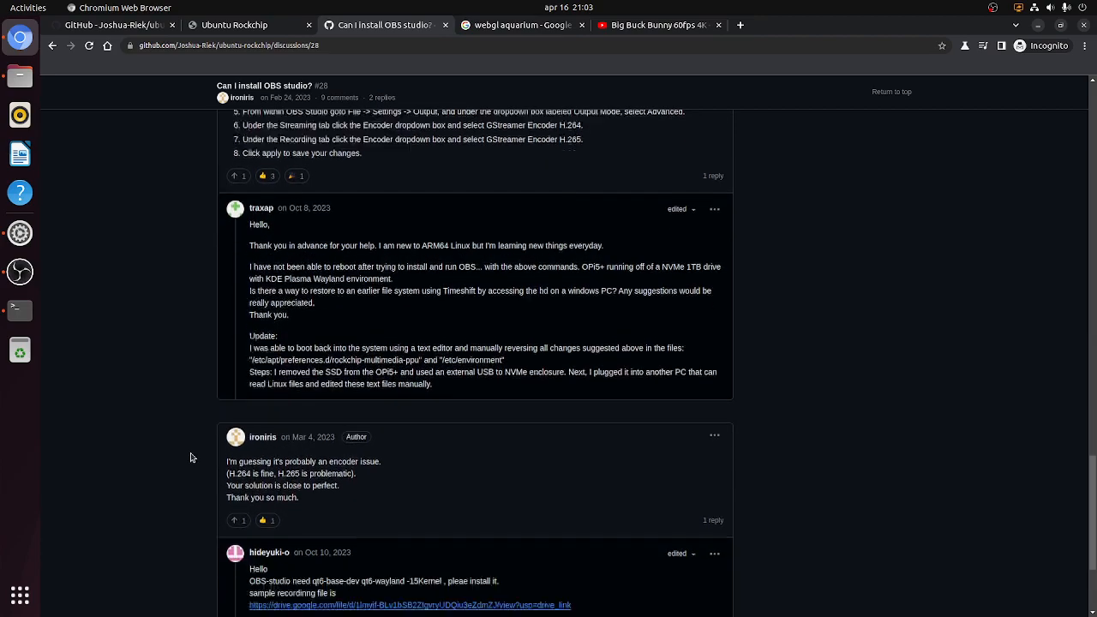
pyautogui.scroll(-3)
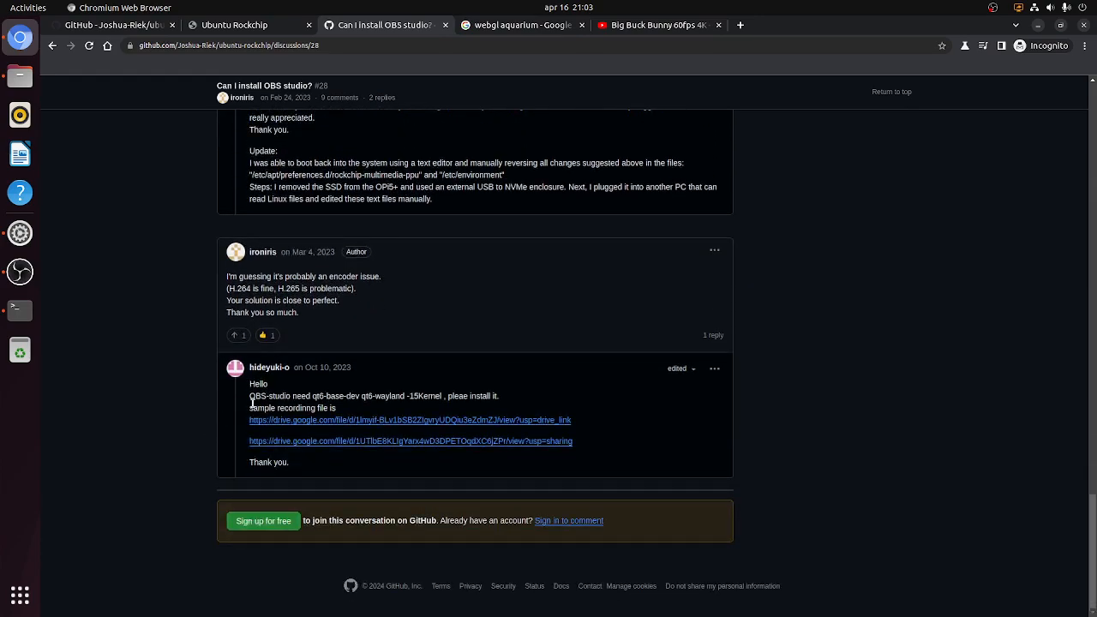
pyautogui.moveTo(322, 366)
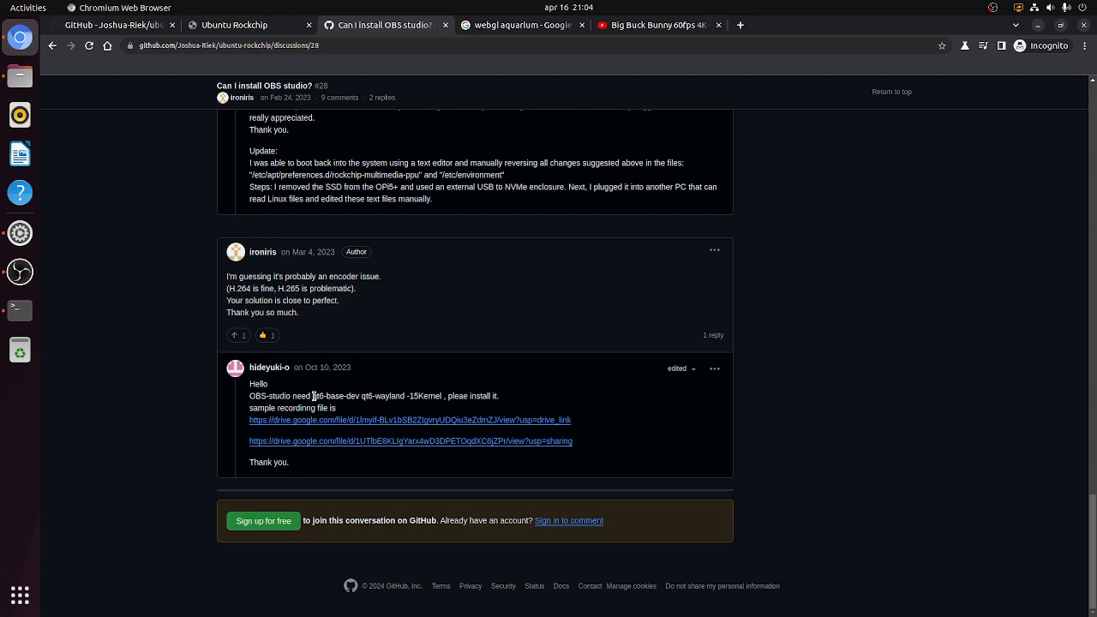
pyautogui.doubleClick(329, 396)
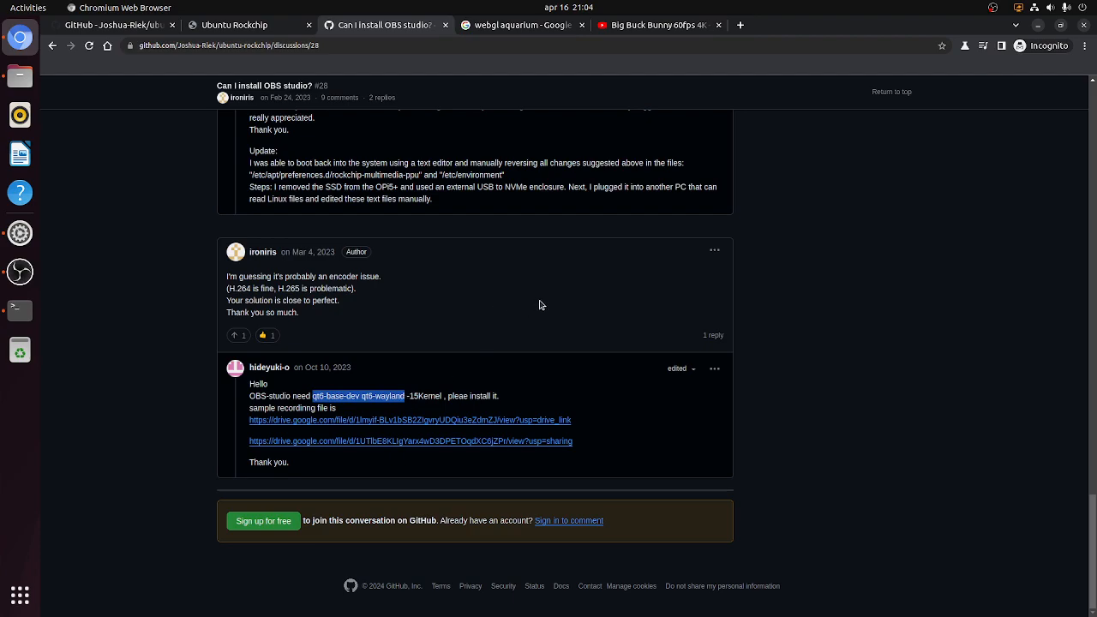
pyautogui.moveTo(531, 307)
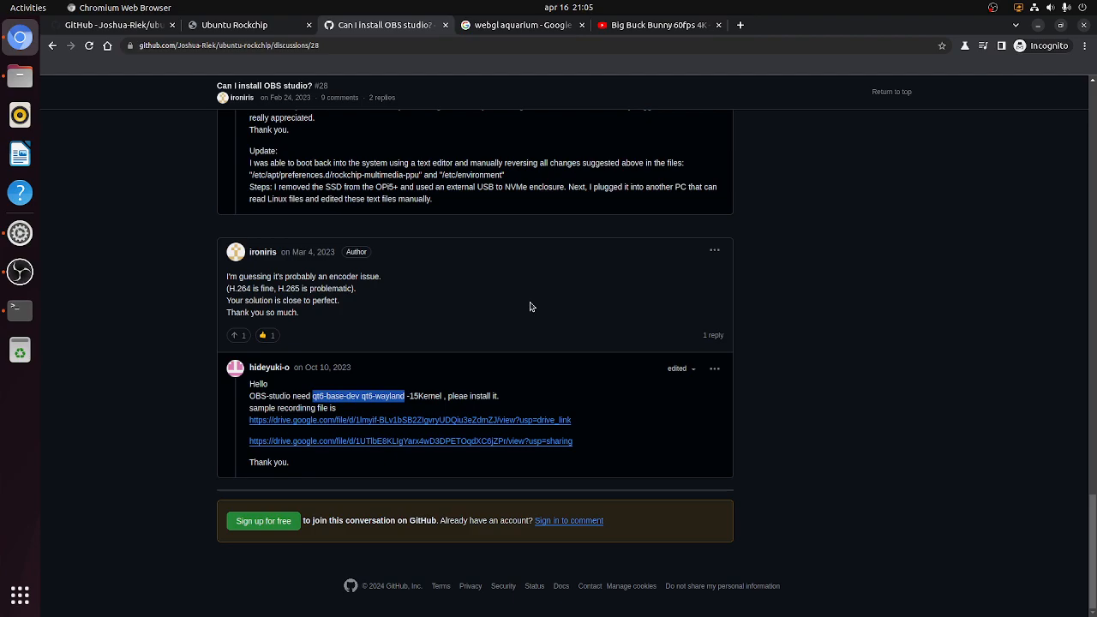
pyautogui.moveTo(610, 197)
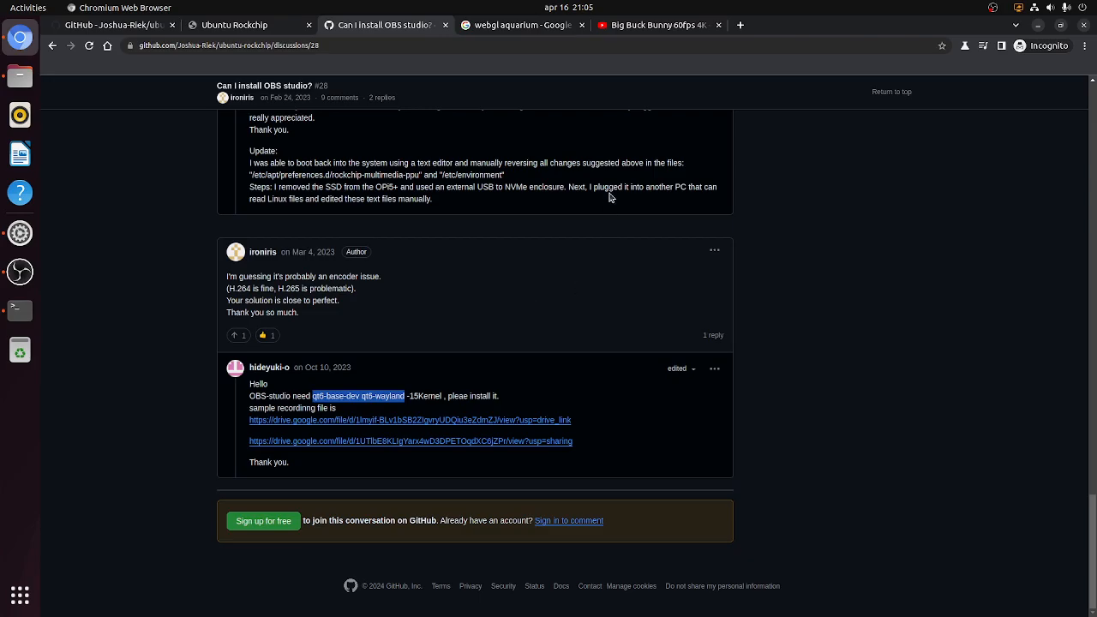
pyautogui.scroll(3)
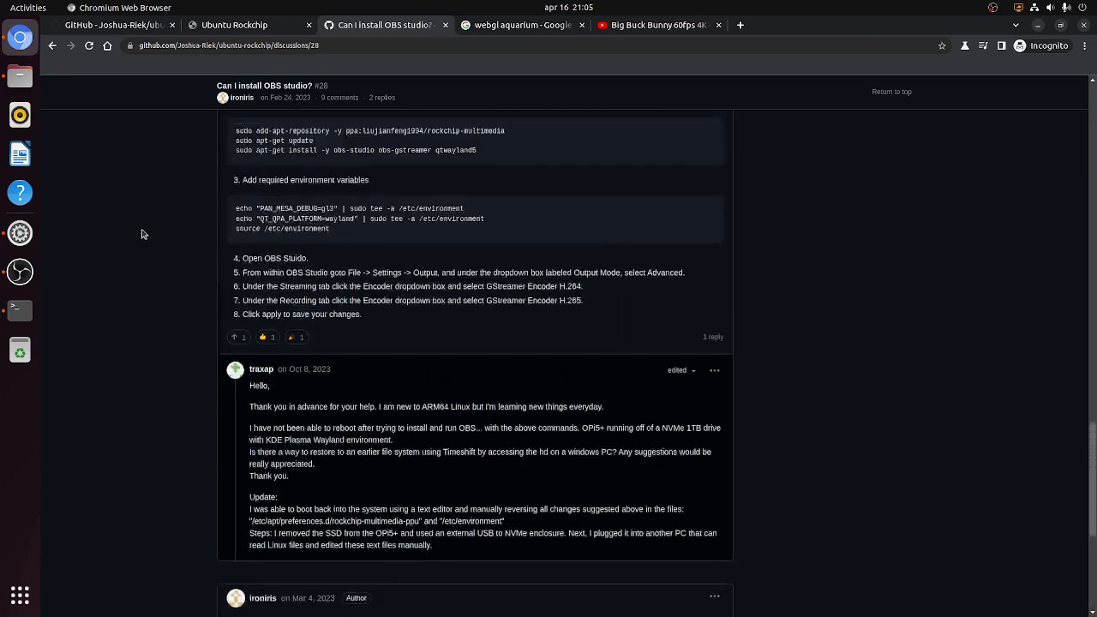
pyautogui.scroll(3)
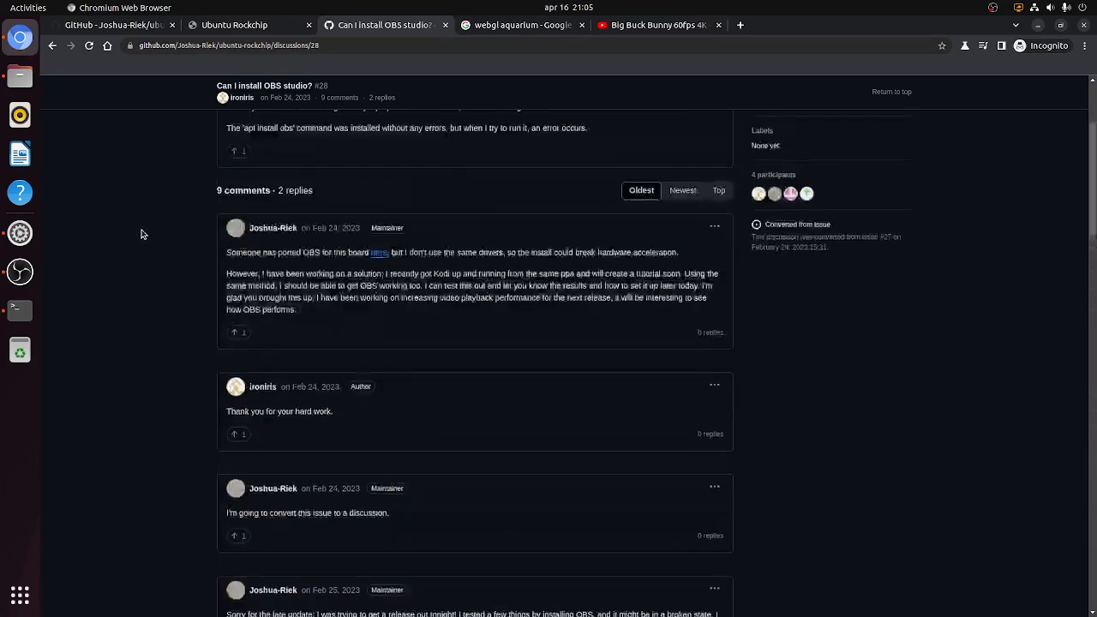
pyautogui.scroll(3)
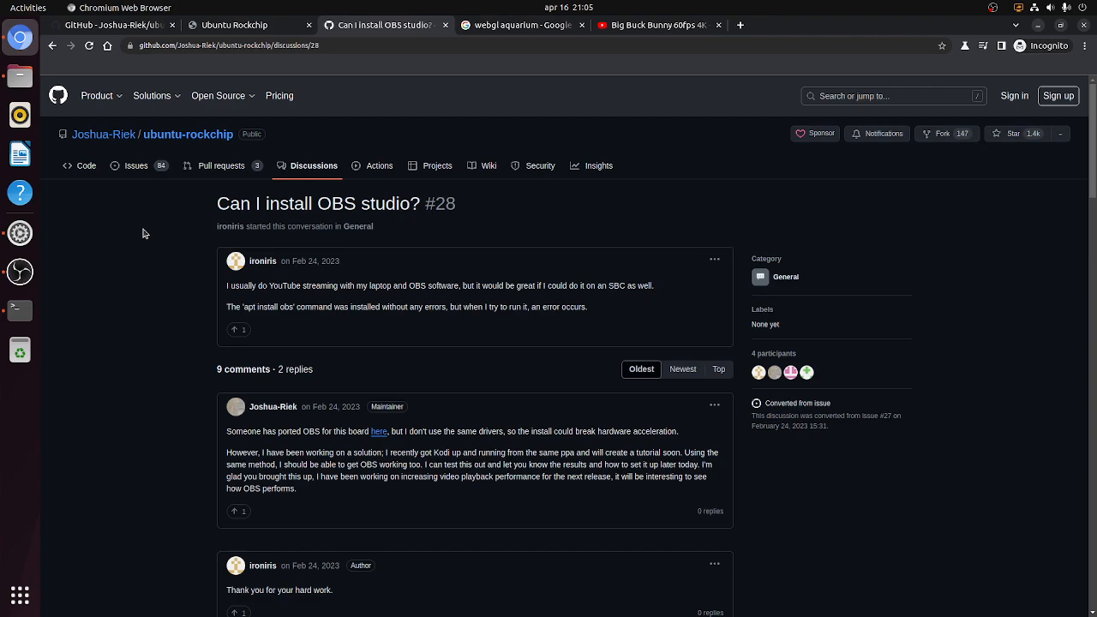
pyautogui.moveTo(420, 181)
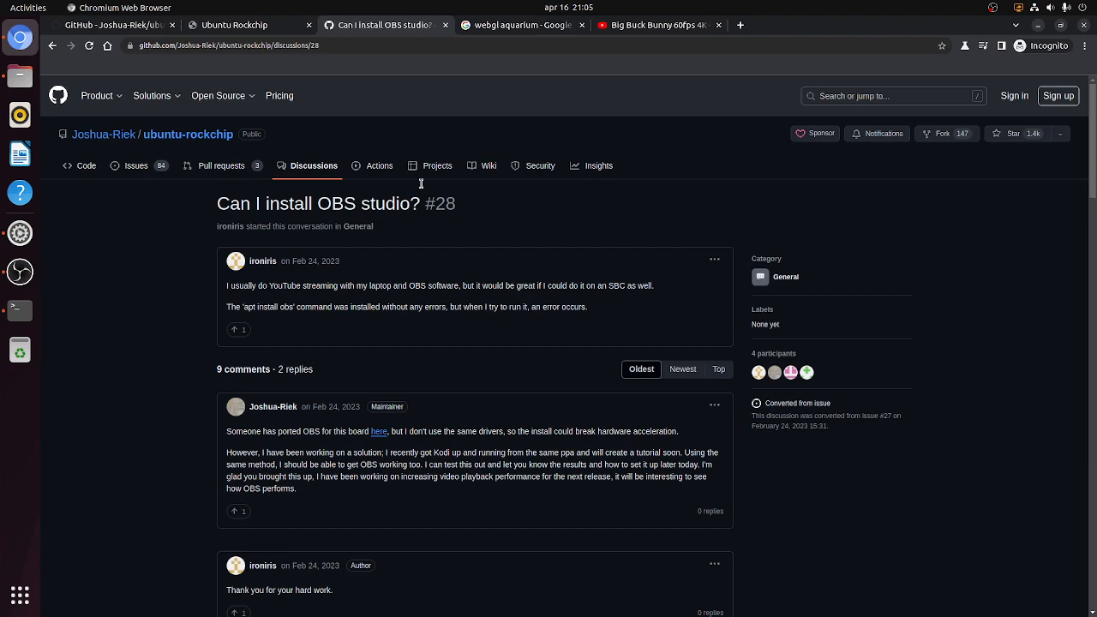
# Launch the WebGL Aquarium demo and raise the Number of Fish to a much larger school.
pyautogui.click(517, 26)
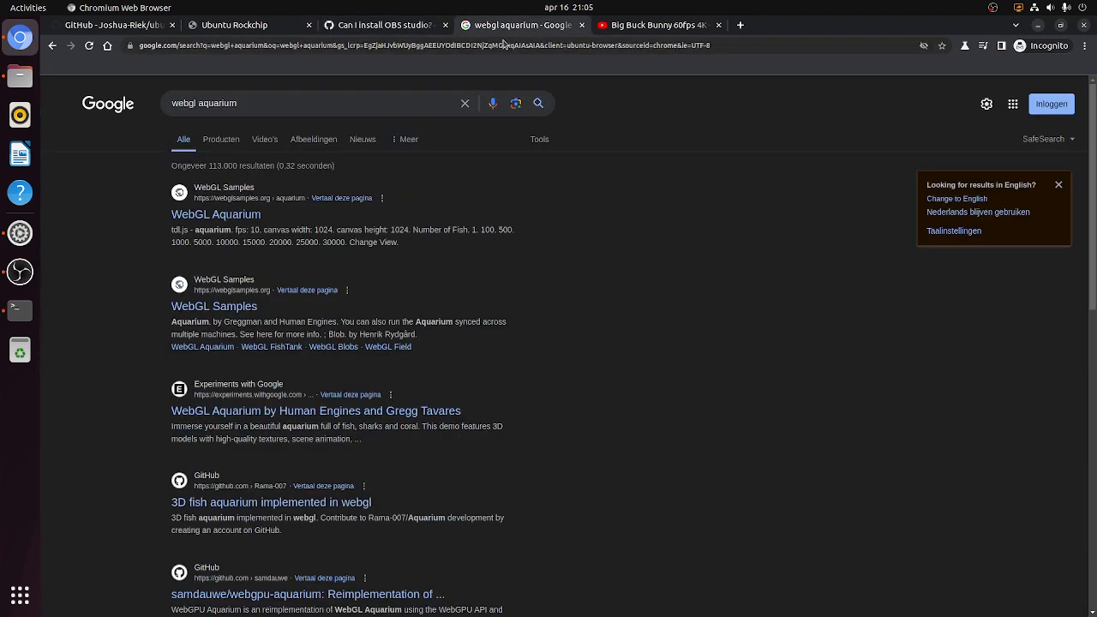
pyautogui.click(216, 214)
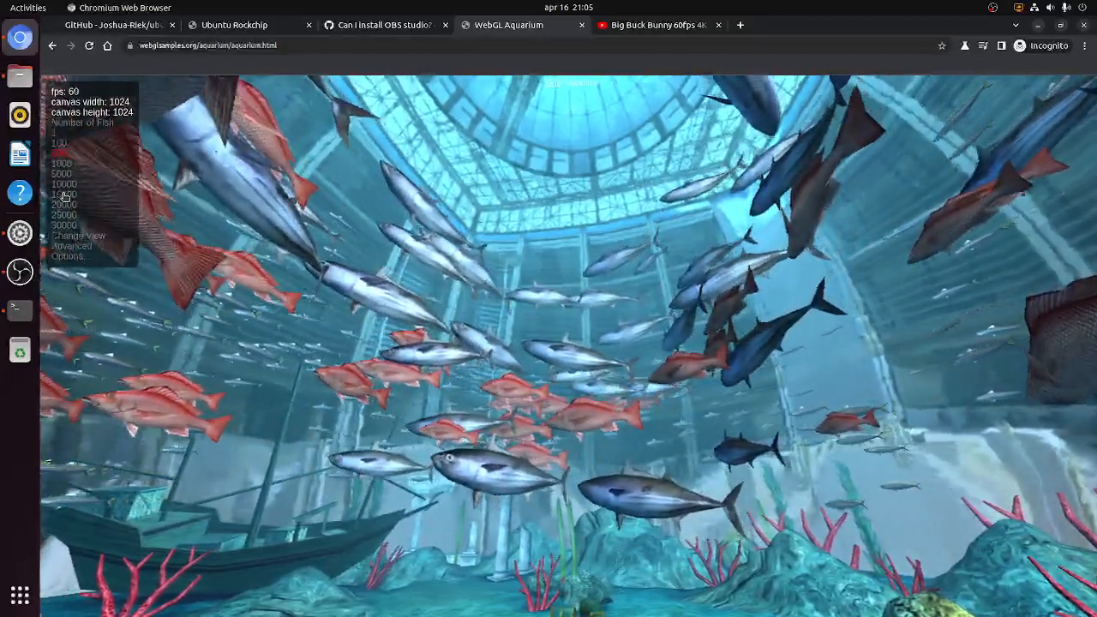
pyautogui.click(65, 195)
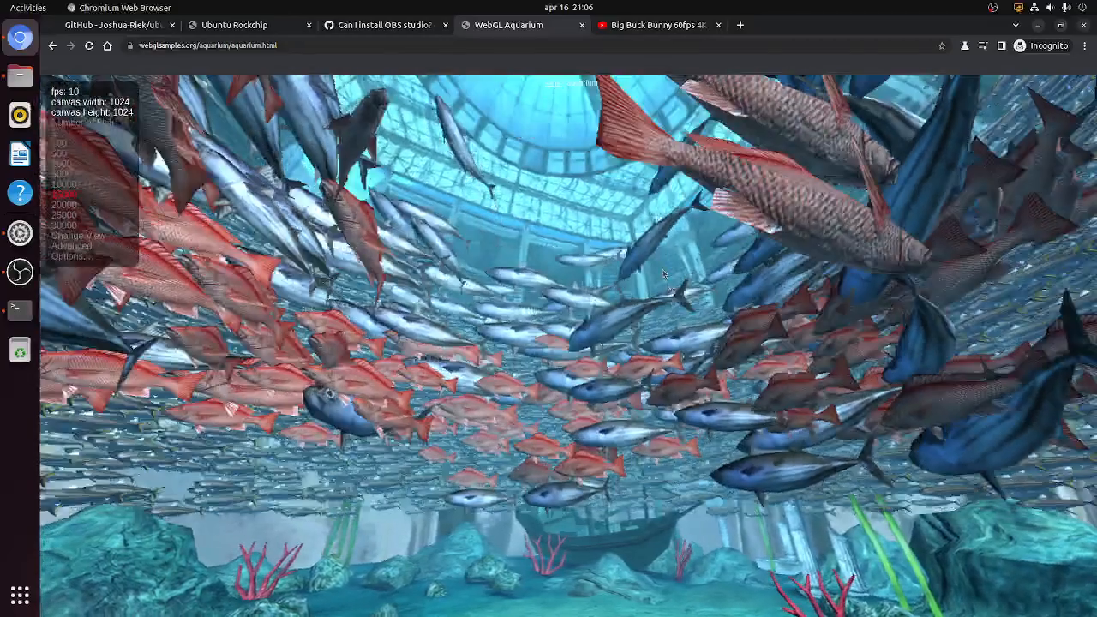
pyautogui.click(651, 26)
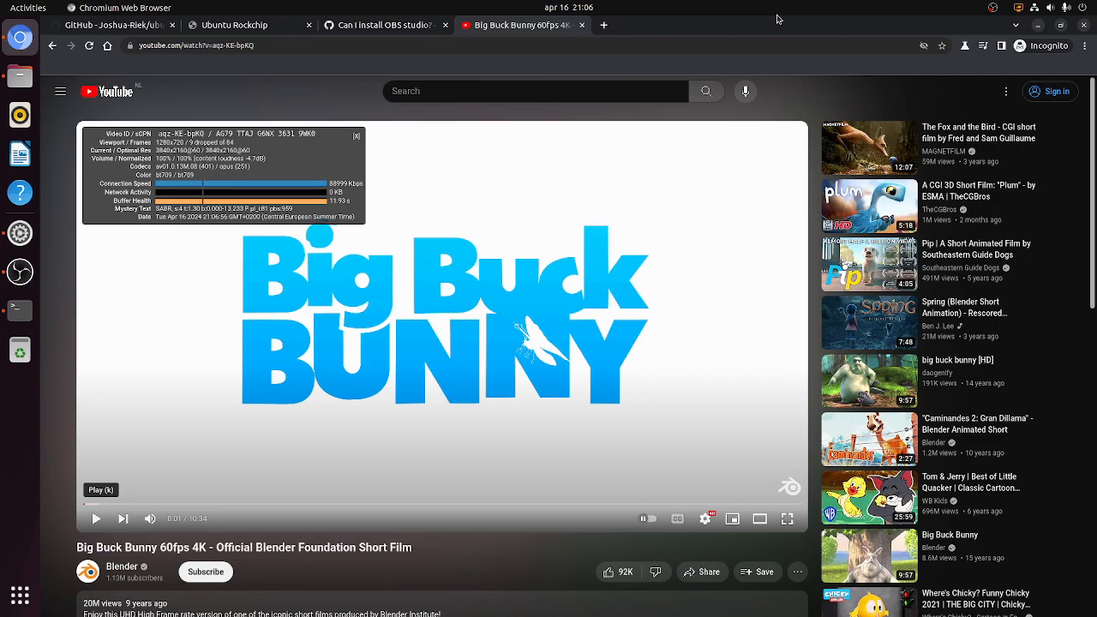
pyautogui.moveTo(383, 175)
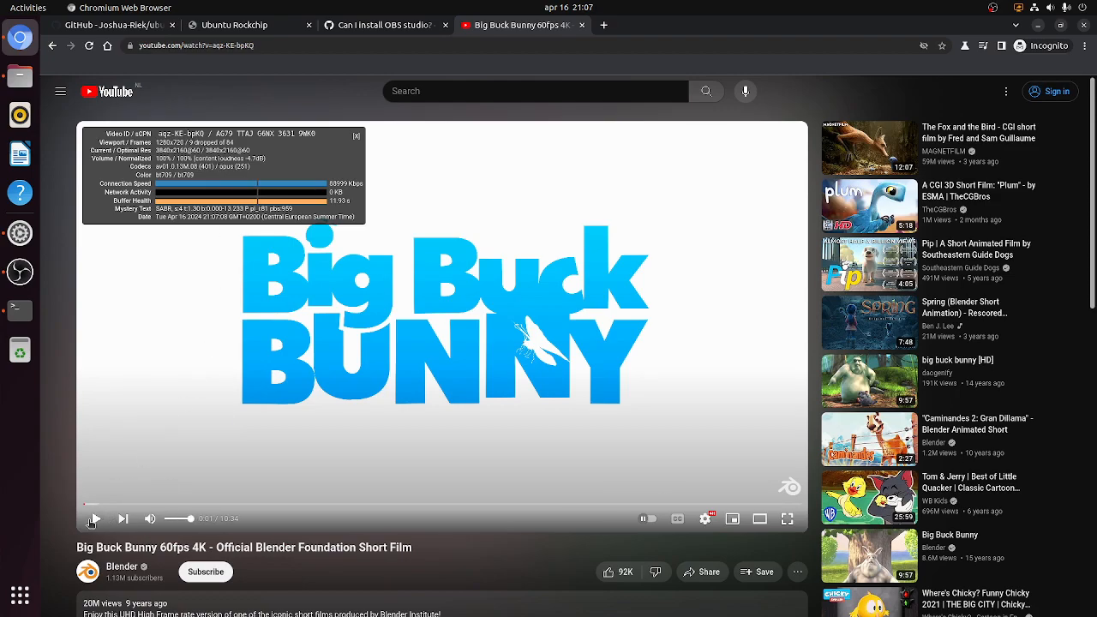
# Play Big Buck Bunny 60fps 4K, briefly full screen, with stats for nerds shown.
pyautogui.click(96, 518)
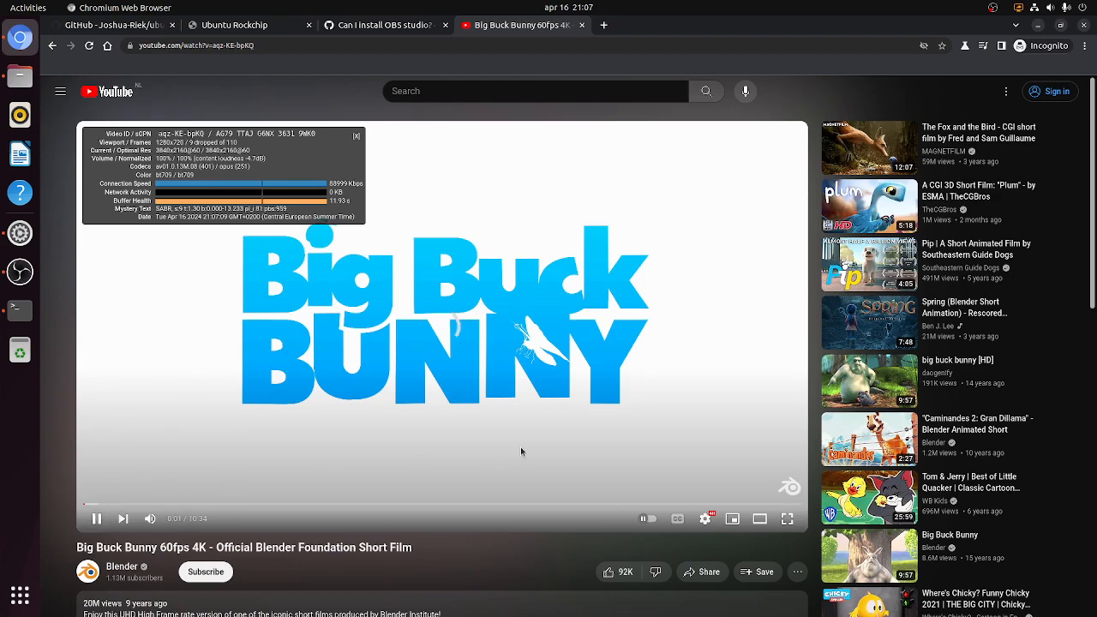
pyautogui.click(785, 517)
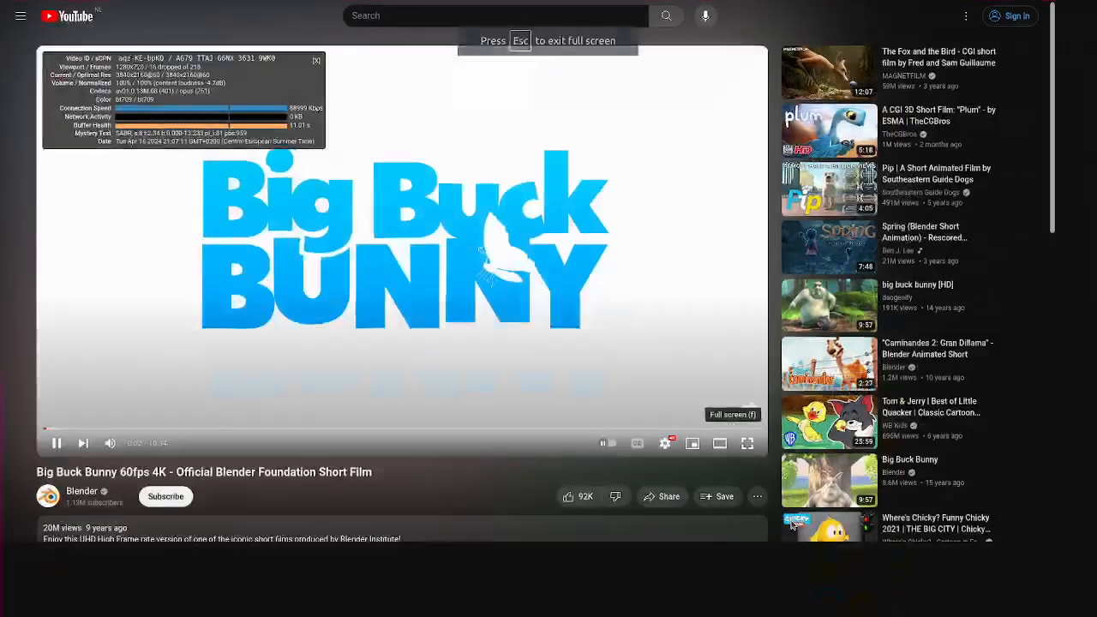
pyautogui.click(747, 443)
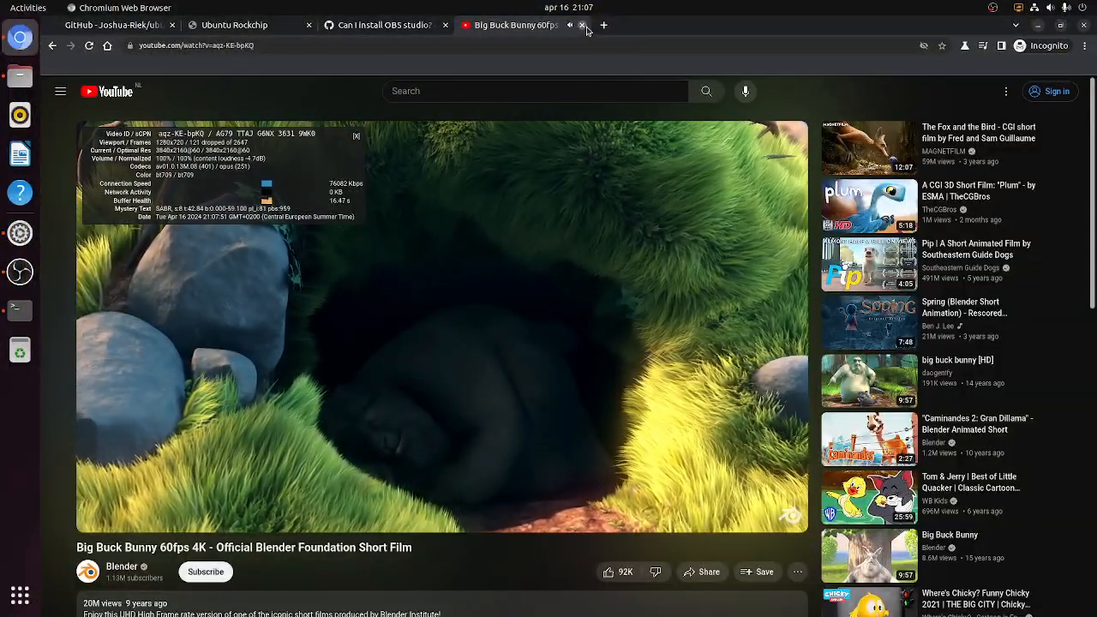
# Close the YouTube tab and run the AetherSX2 AppImage from Downloads/Games/PS2.
pyautogui.click(582, 26)
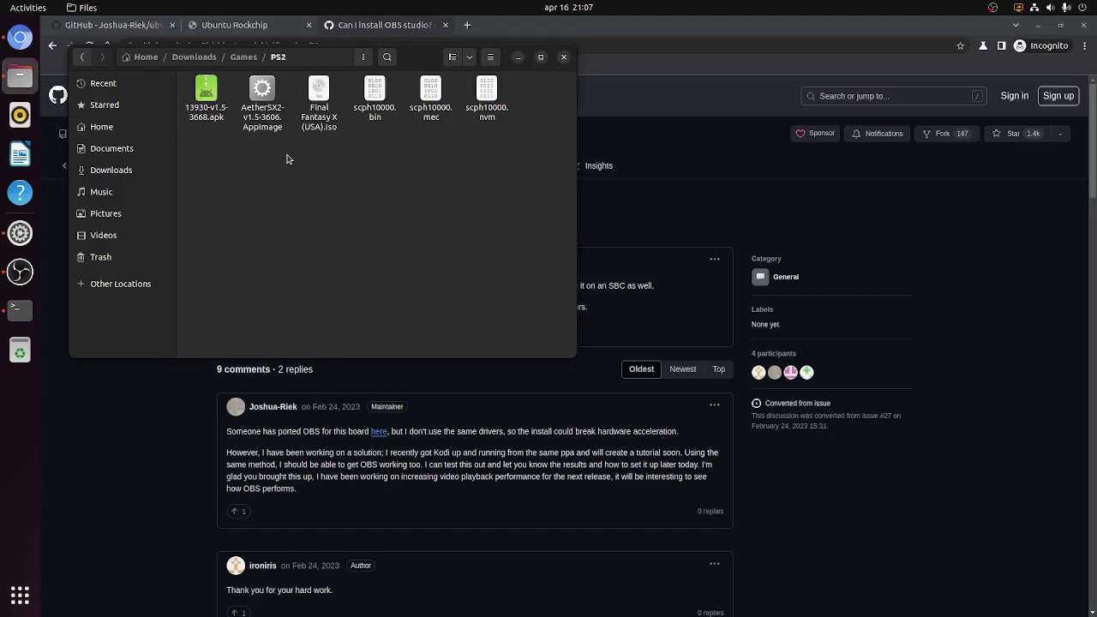
pyautogui.moveTo(262, 89)
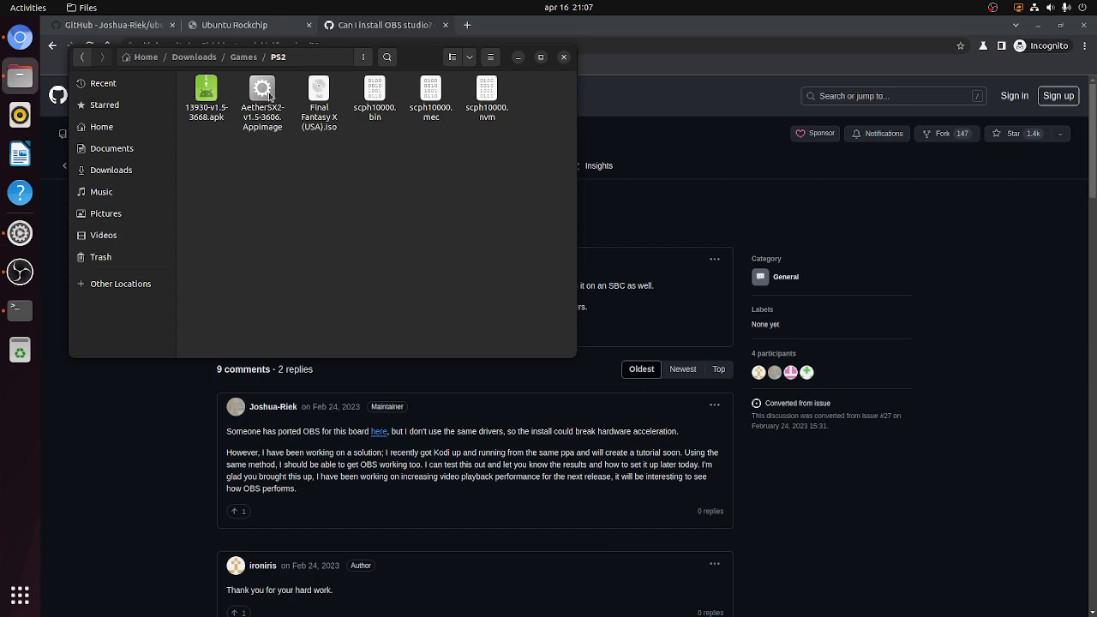
pyautogui.click(262, 89)
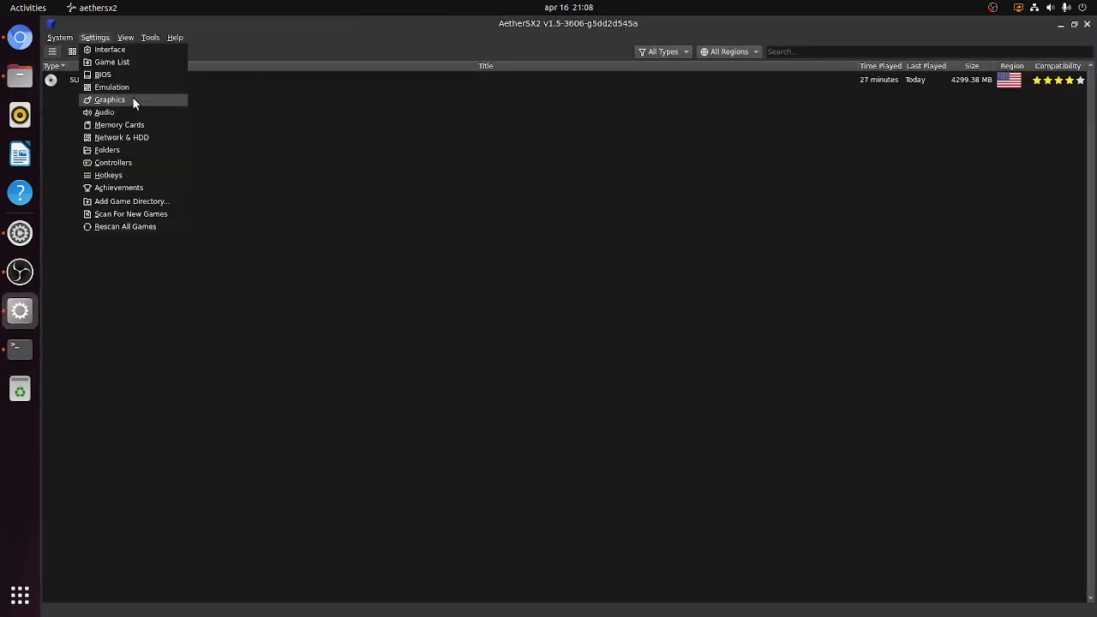
# Show the Graphics Rendering settings with Internal Resolution at 3x Native (~1080p).
pyautogui.click(110, 99)
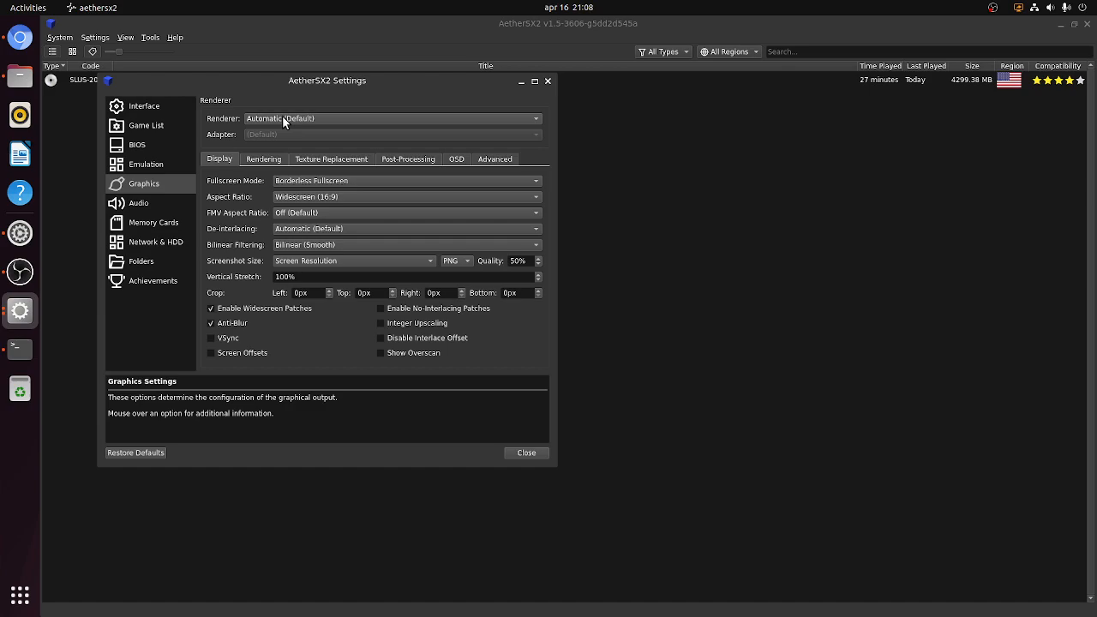
pyautogui.moveTo(274, 151)
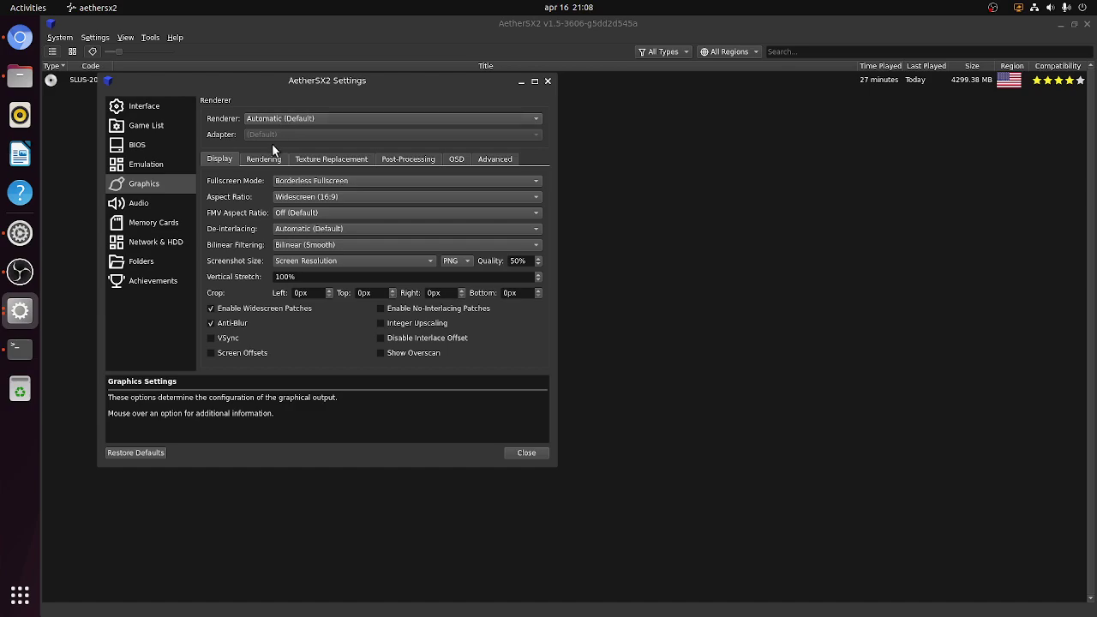
pyautogui.click(264, 158)
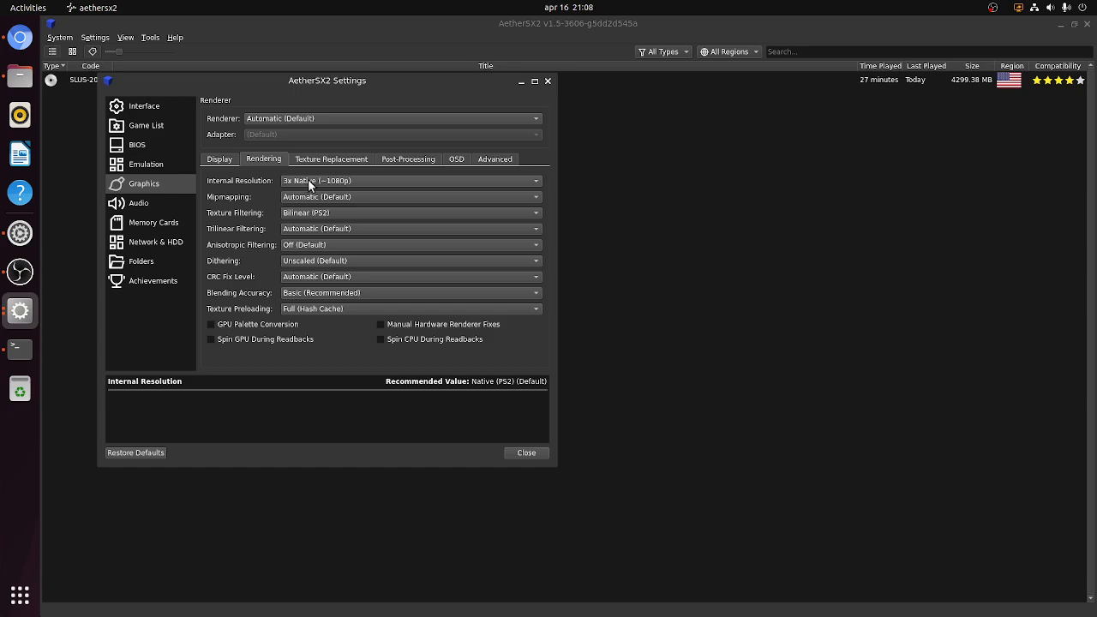
pyautogui.moveTo(477, 467)
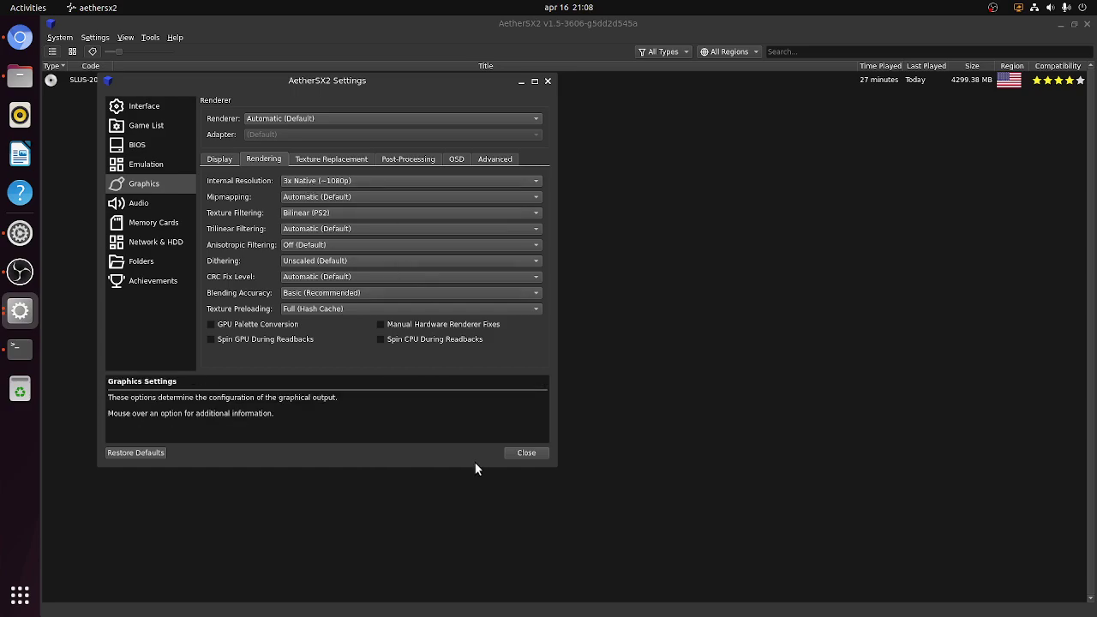
# Close settings, boot Final Fantasy X and load its saved state from slot 1.
pyautogui.click(524, 452)
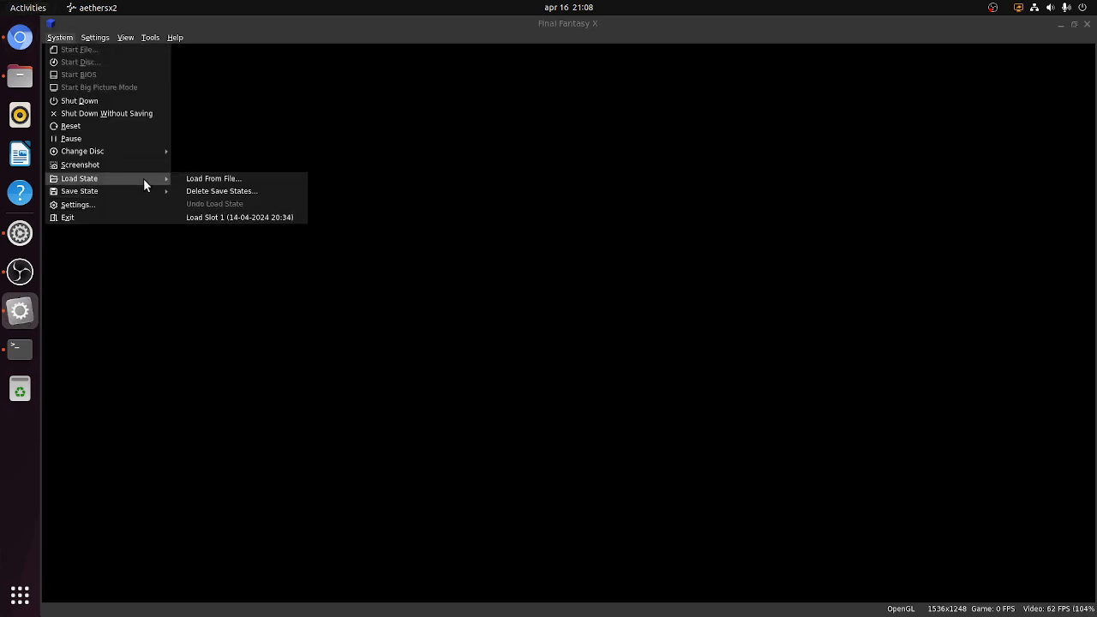
pyautogui.click(240, 216)
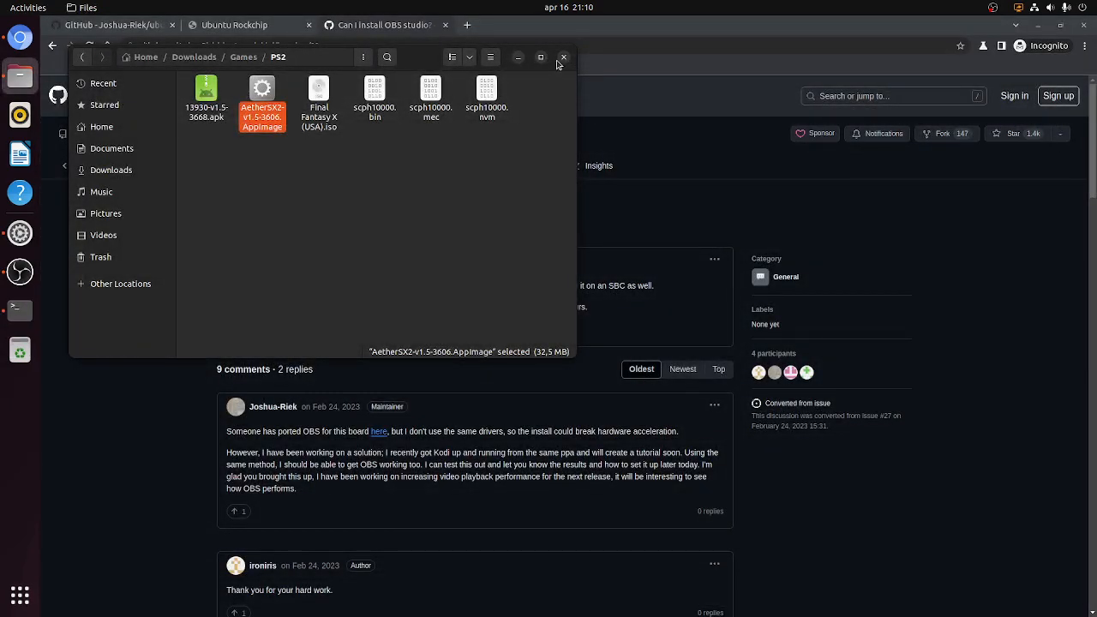
# Close the Files window and stop the OBS recording from the tray icon.
pyautogui.click(562, 57)
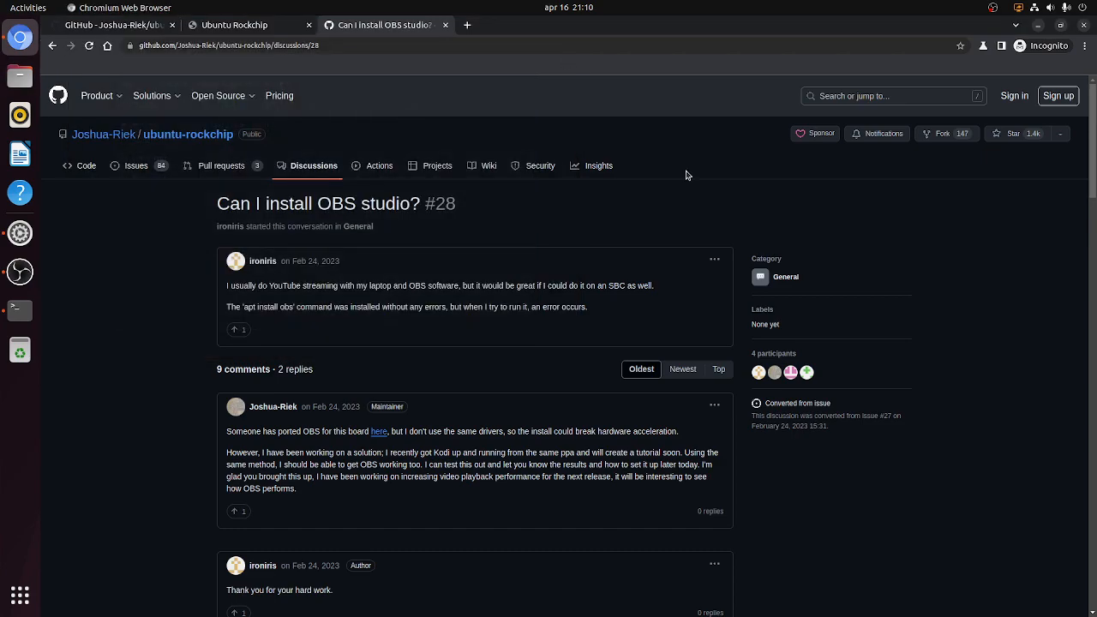
pyautogui.moveTo(963, 259)
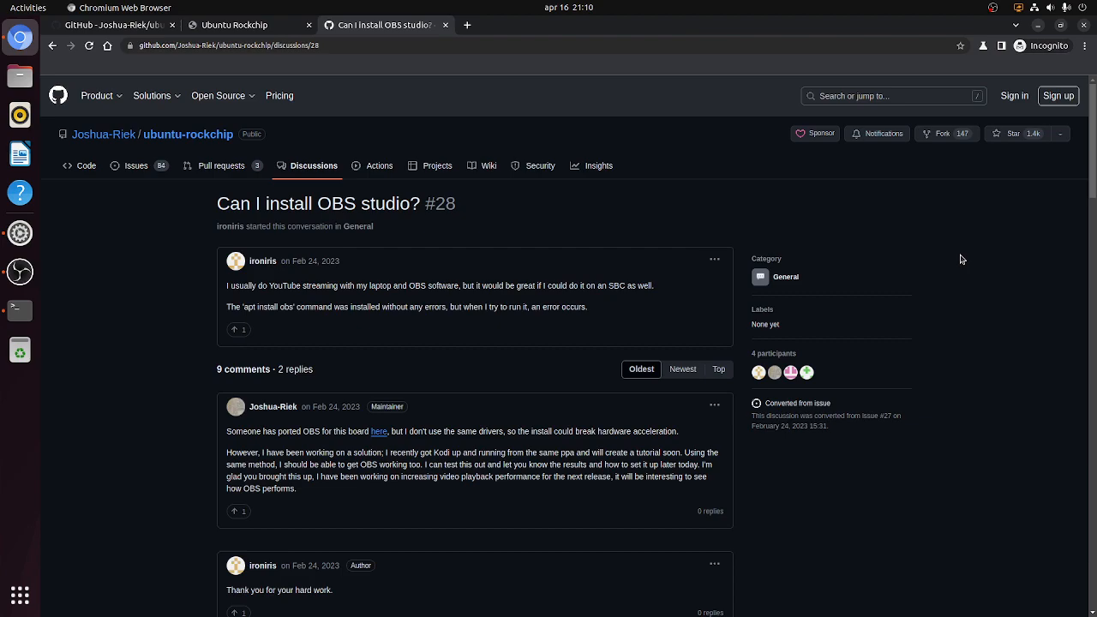
pyautogui.moveTo(992, 28)
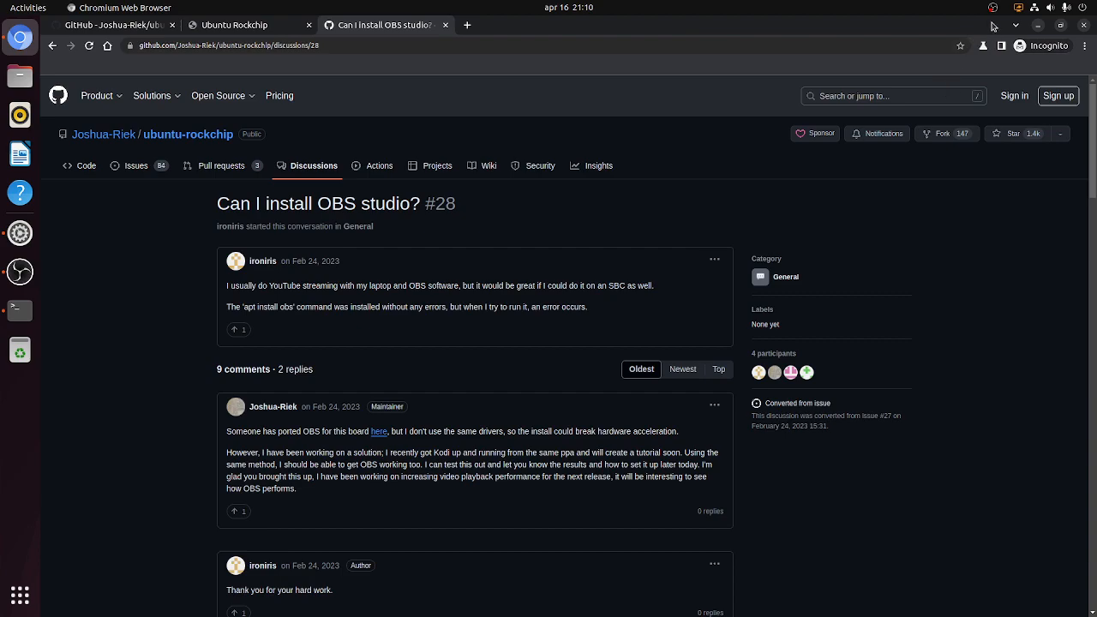
pyautogui.click(992, 7)
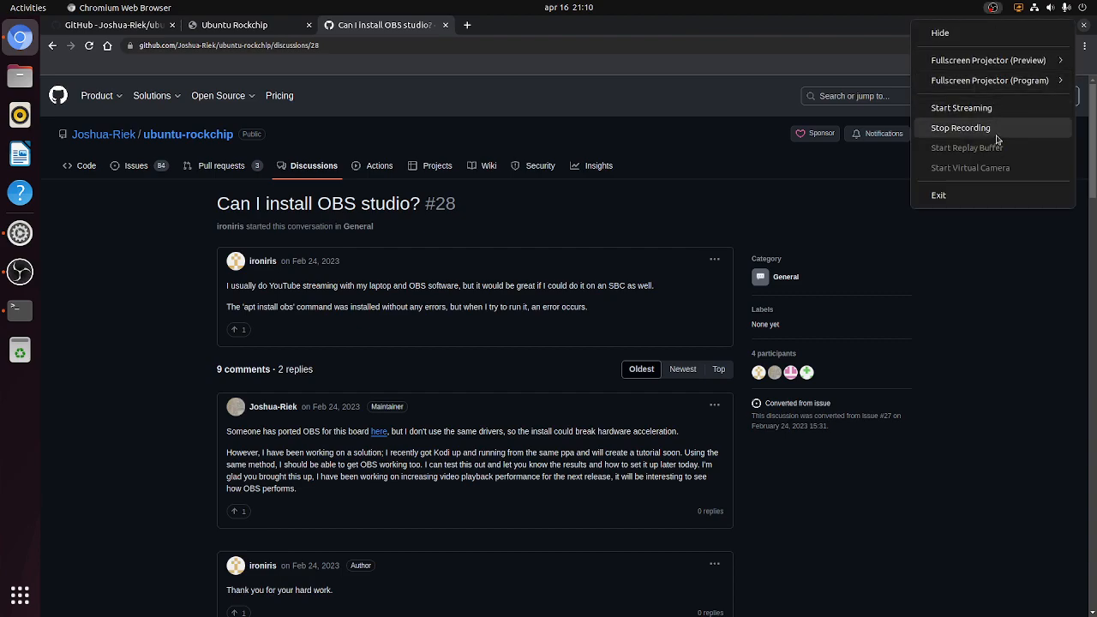